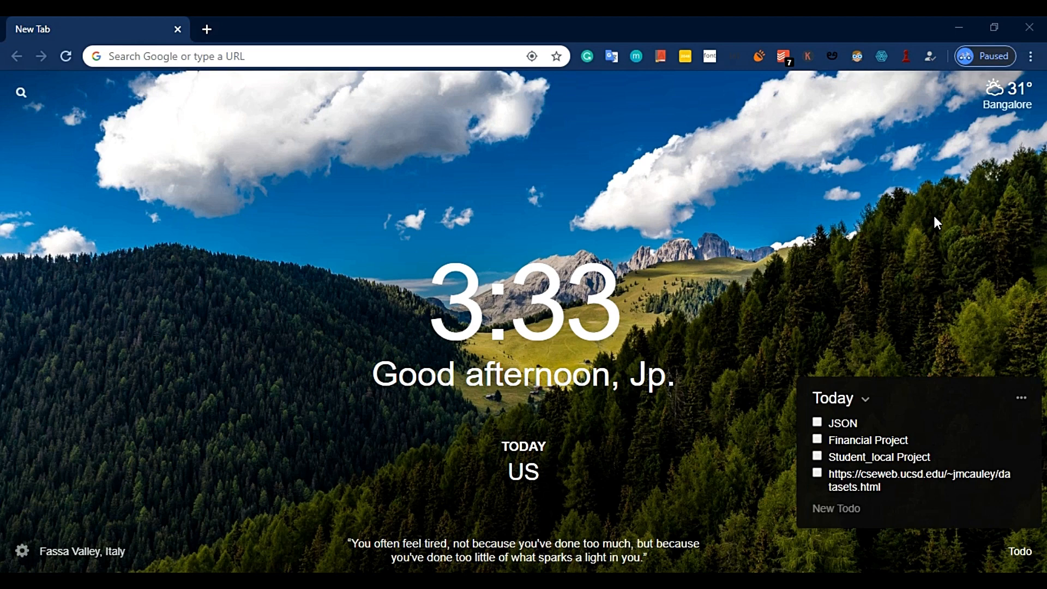
{"action": "mouse_move", "coordinate": [700, 280]}
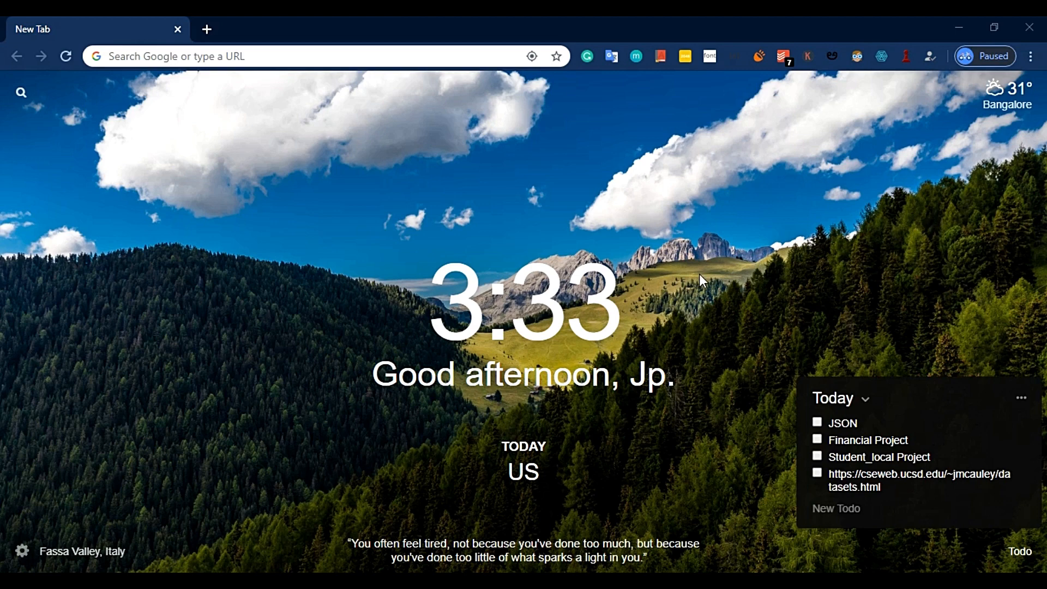
Step: Show the WALMART-2 notebook's train/test split cells with LinearRegression highlighted in the import
{"action": "left_click", "coordinate": [255, 28]}
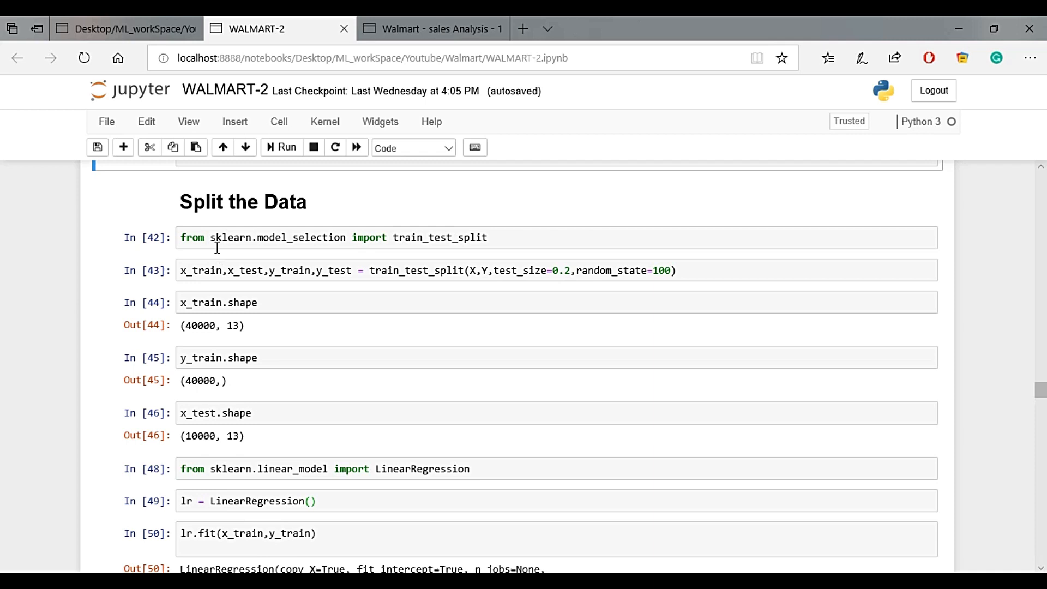
{"action": "mouse_move", "coordinate": [251, 237]}
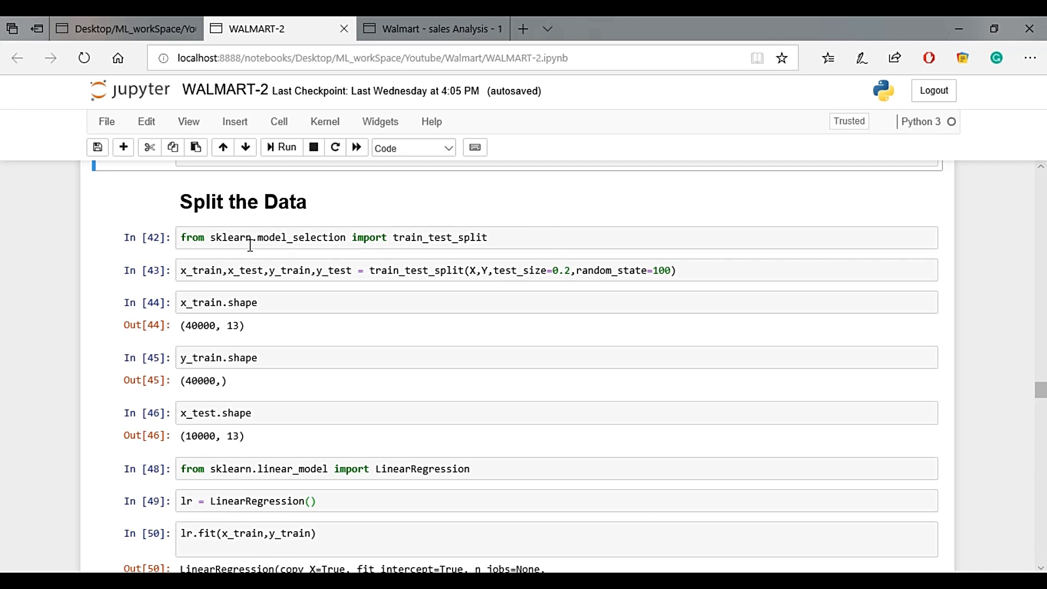
{"action": "scroll", "scroll_direction": "down", "scroll_amount": 3}
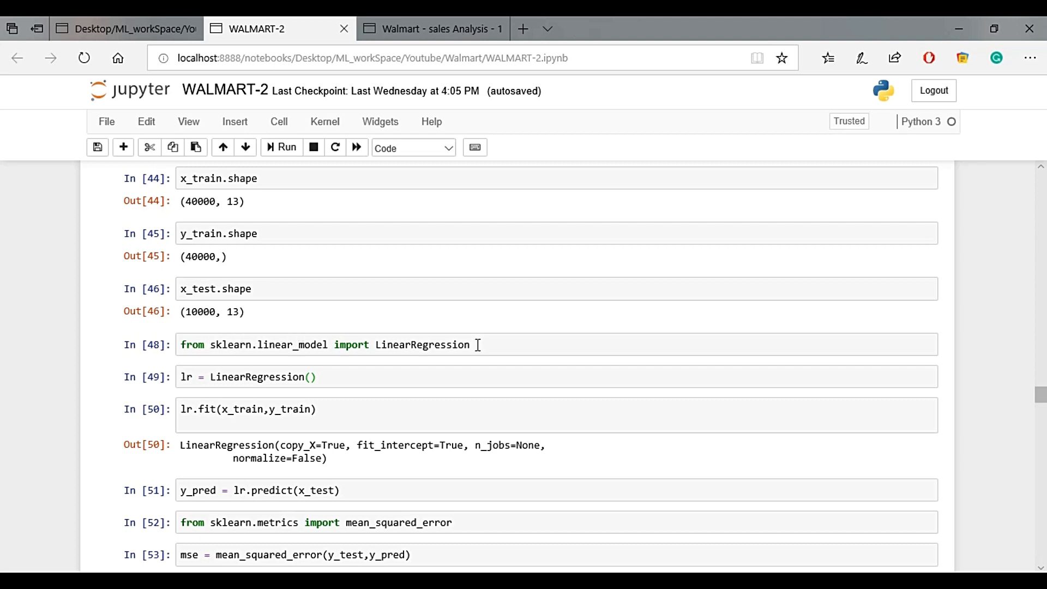
{"action": "double_click", "coordinate": [421, 345]}
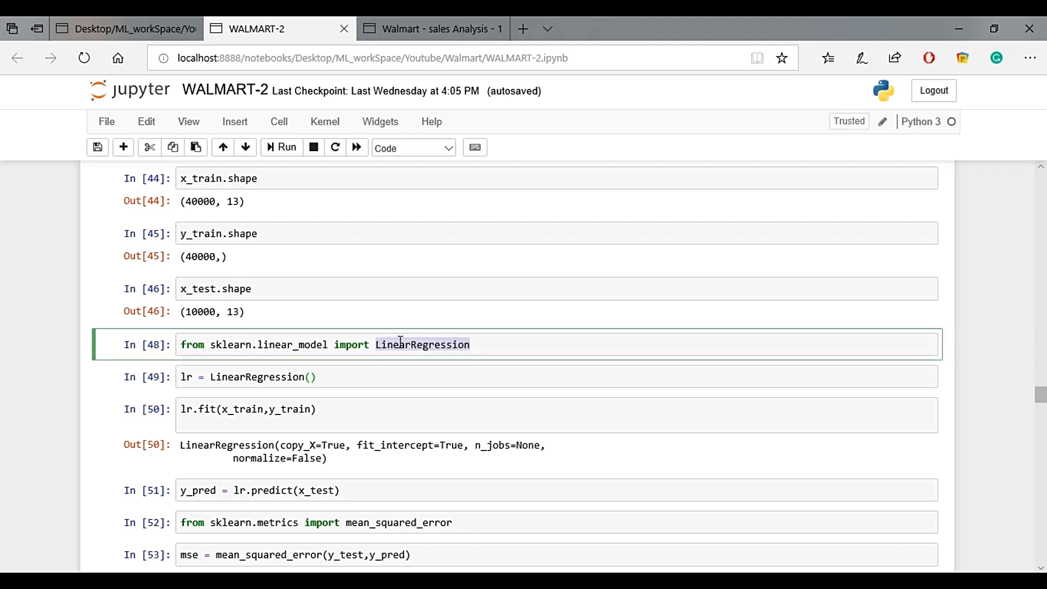
{"action": "left_click", "coordinate": [483, 343]}
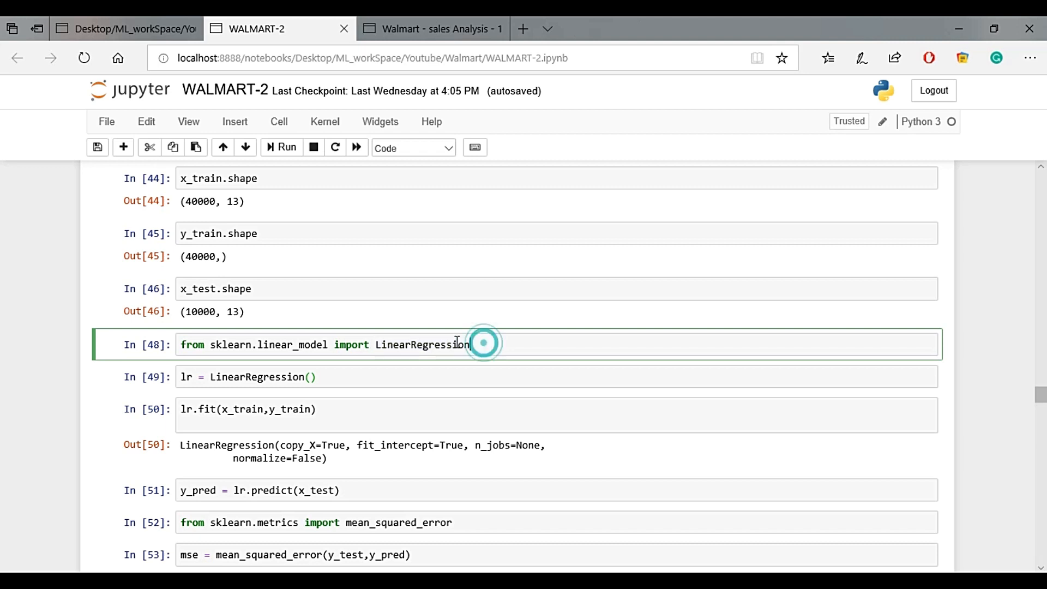
{"action": "double_click", "coordinate": [421, 343]}
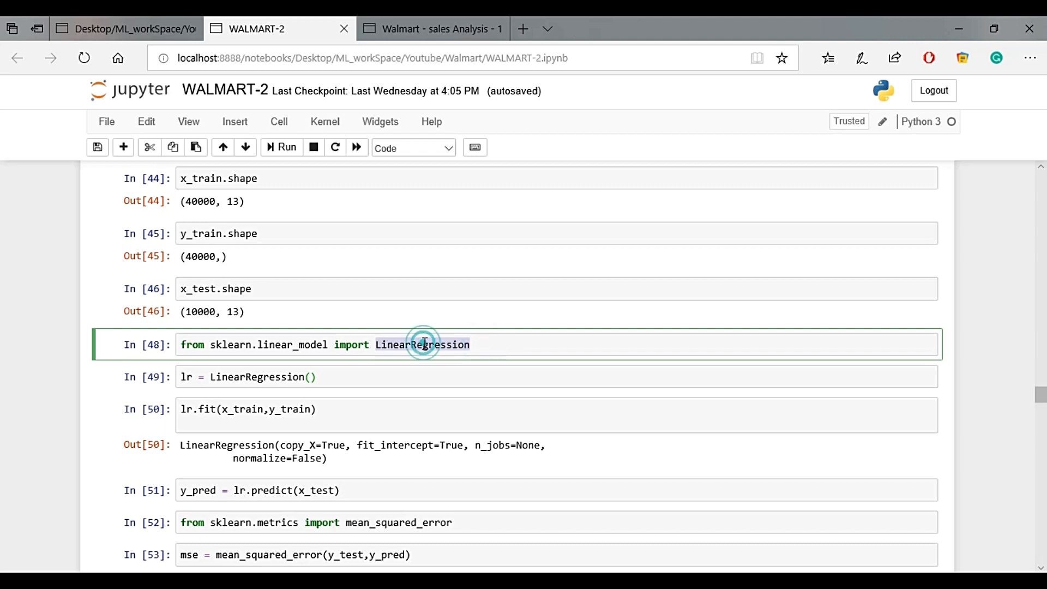
{"action": "left_click", "coordinate": [407, 352]}
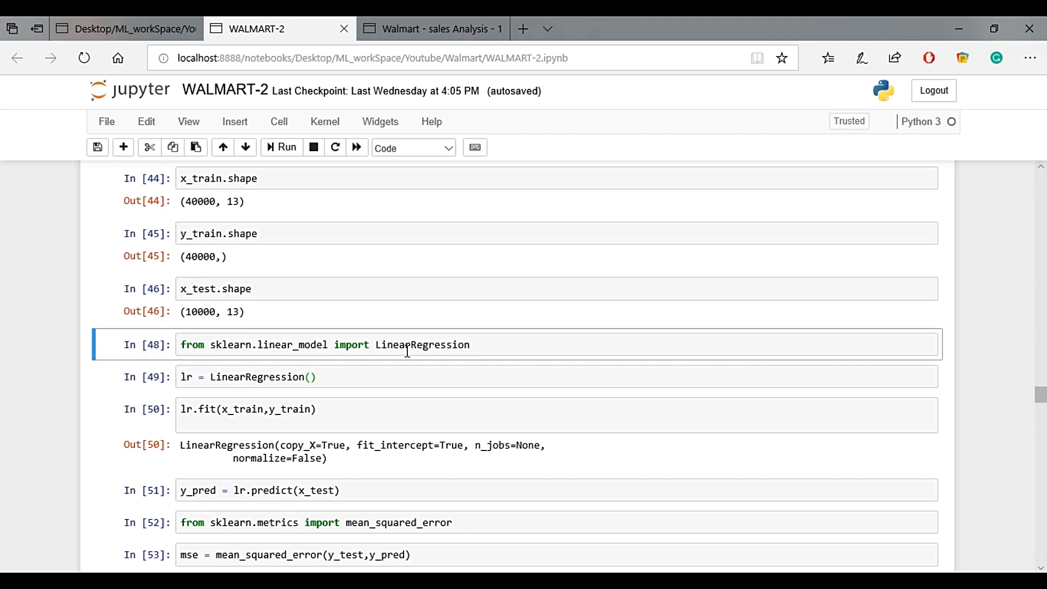
{"action": "double_click", "coordinate": [421, 345]}
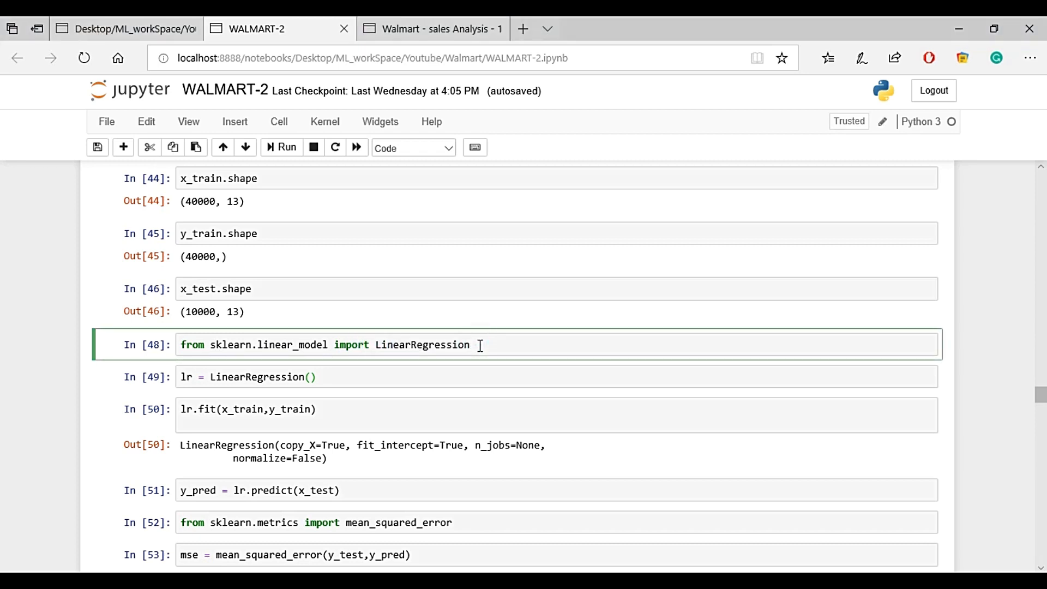
{"action": "mouse_move", "coordinate": [375, 344]}
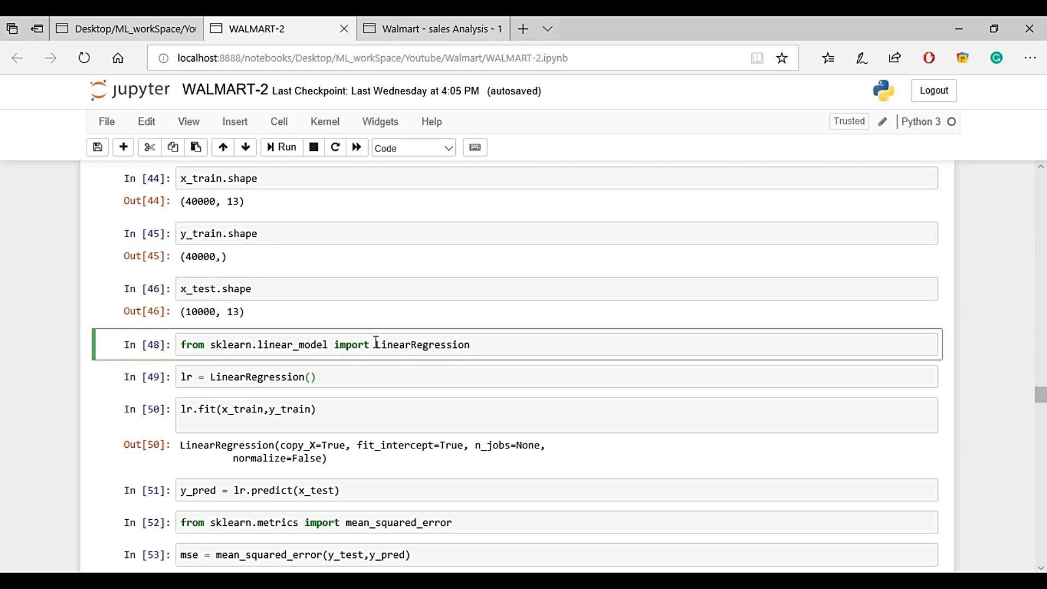
{"action": "left_click", "coordinate": [485, 343]}
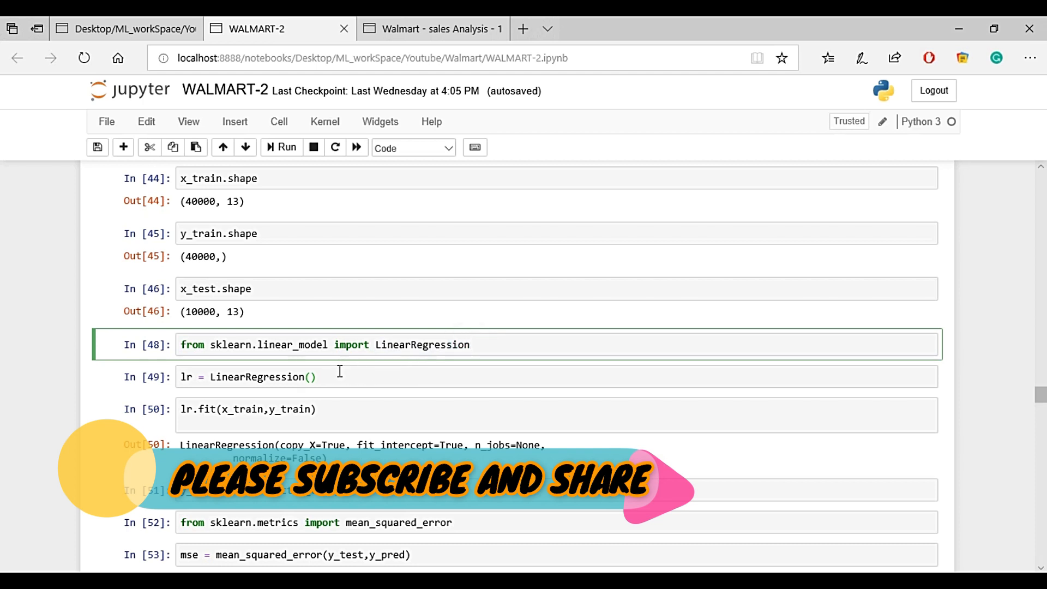
{"action": "mouse_move", "coordinate": [302, 395]}
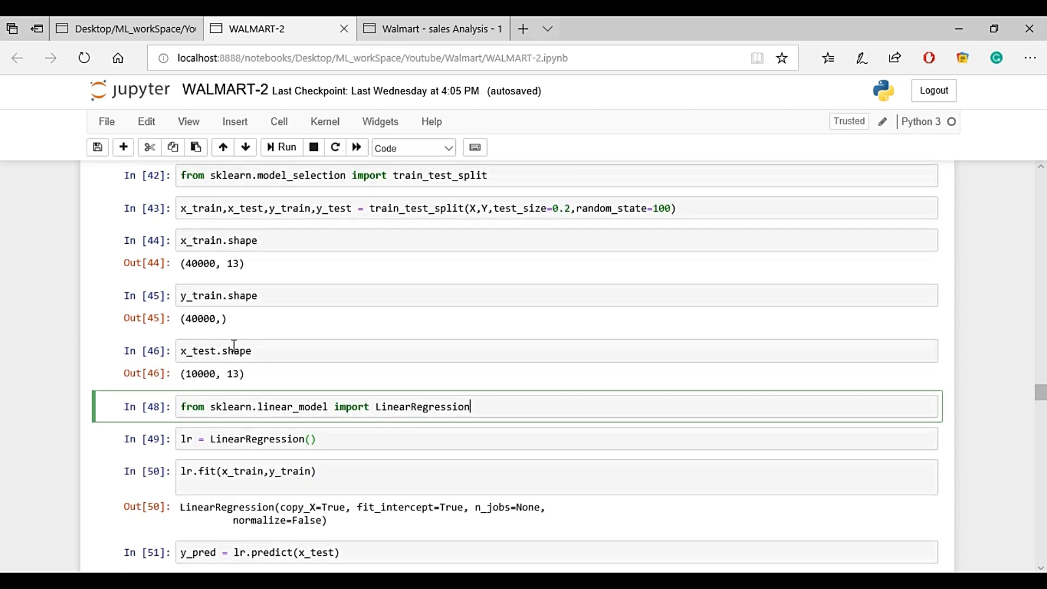
{"action": "mouse_move", "coordinate": [224, 262]}
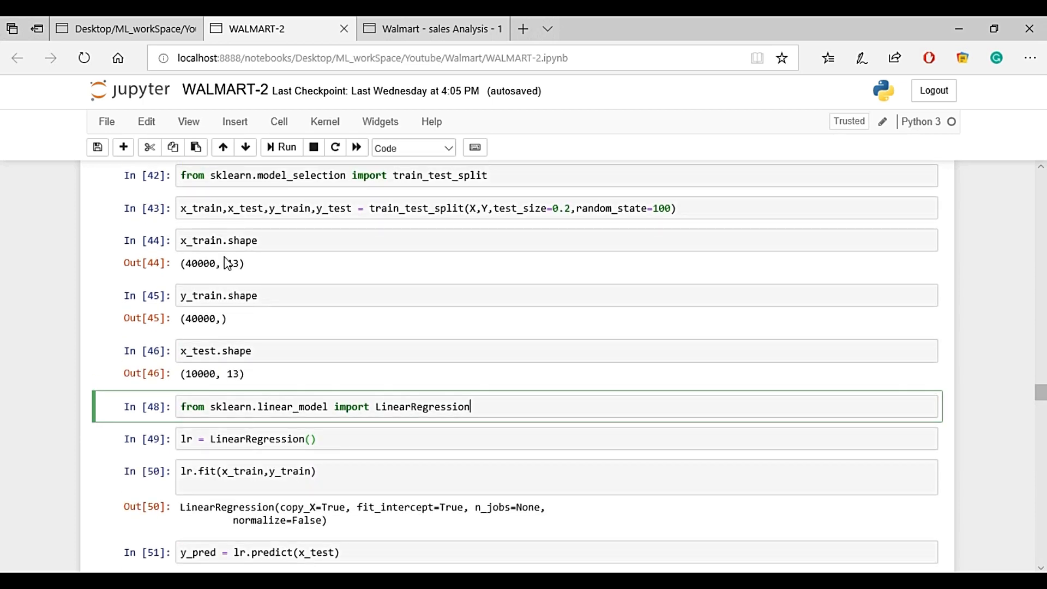
{"action": "scroll", "scroll_direction": "down", "scroll_amount": 3}
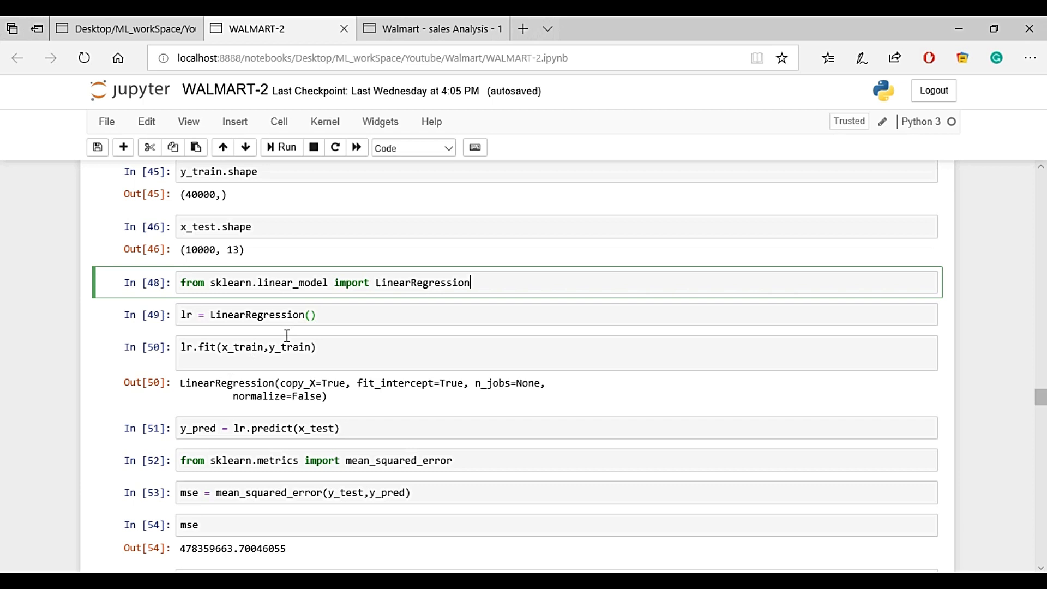
{"action": "mouse_move", "coordinate": [250, 361]}
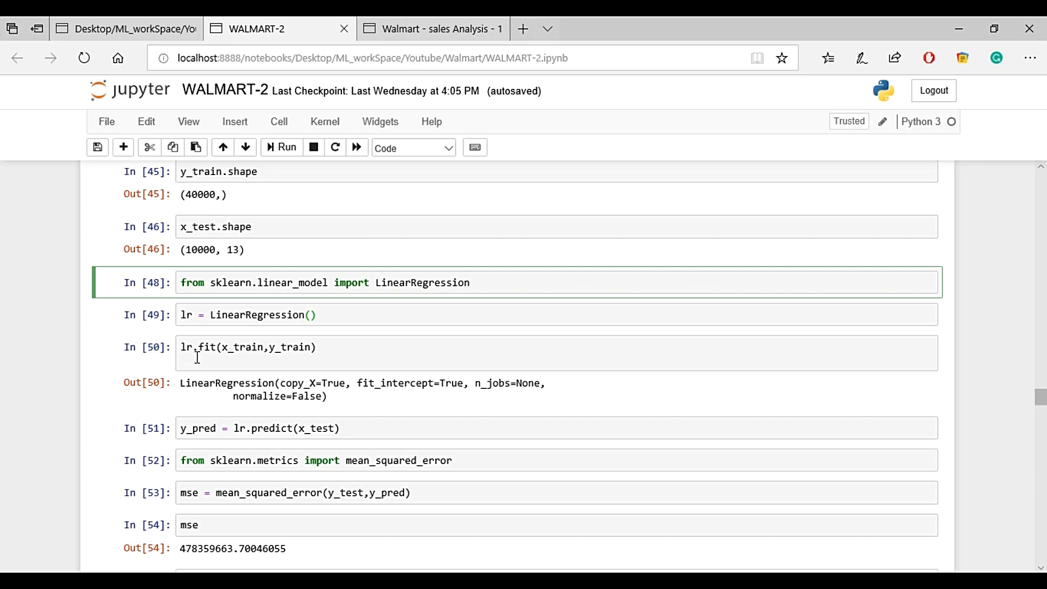
{"action": "mouse_move", "coordinate": [253, 368]}
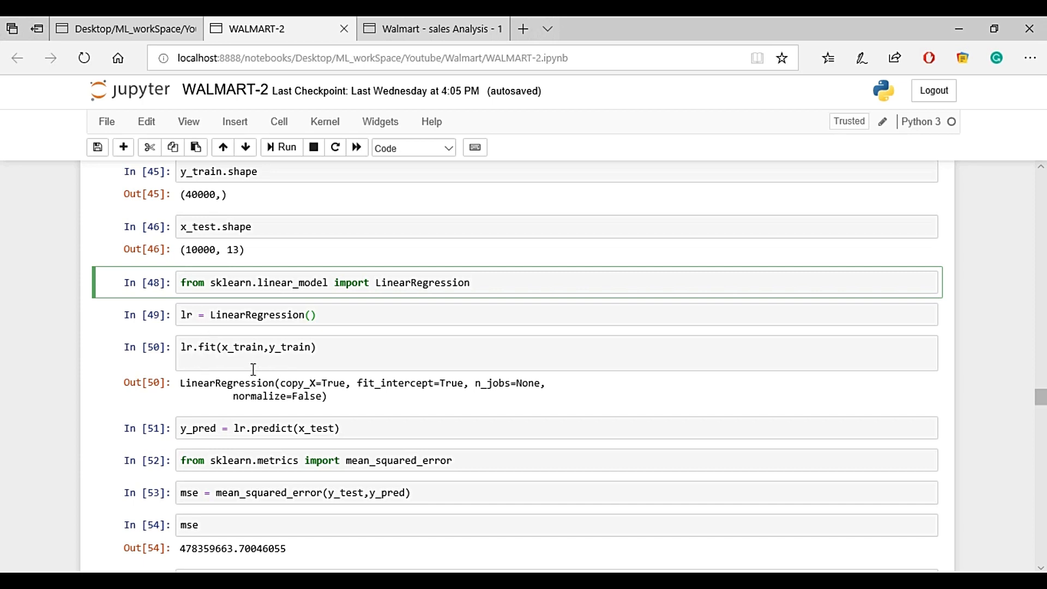
{"action": "mouse_move", "coordinate": [303, 397]}
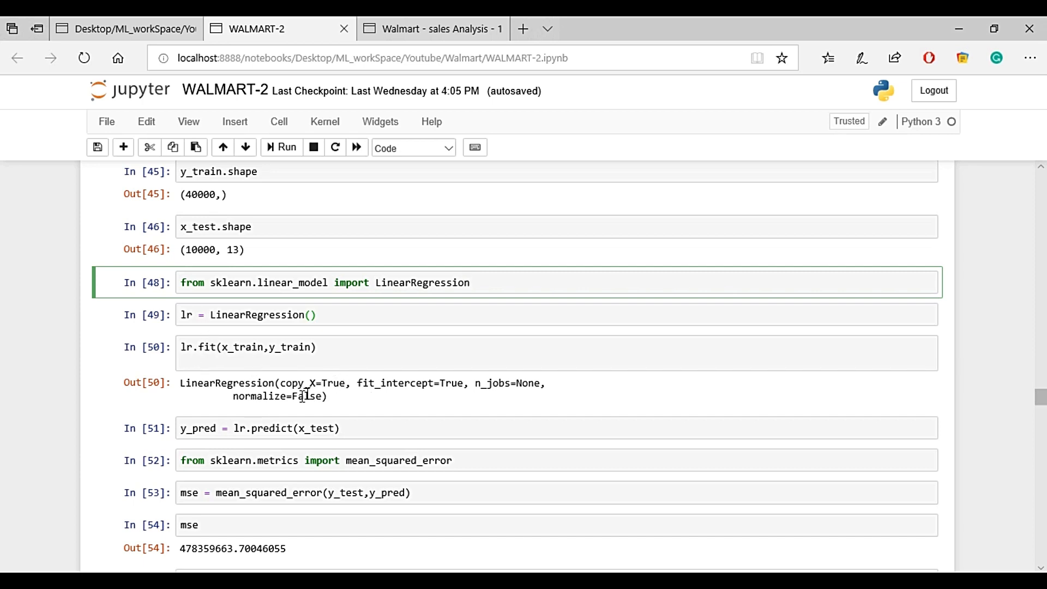
{"action": "mouse_move", "coordinate": [274, 428]}
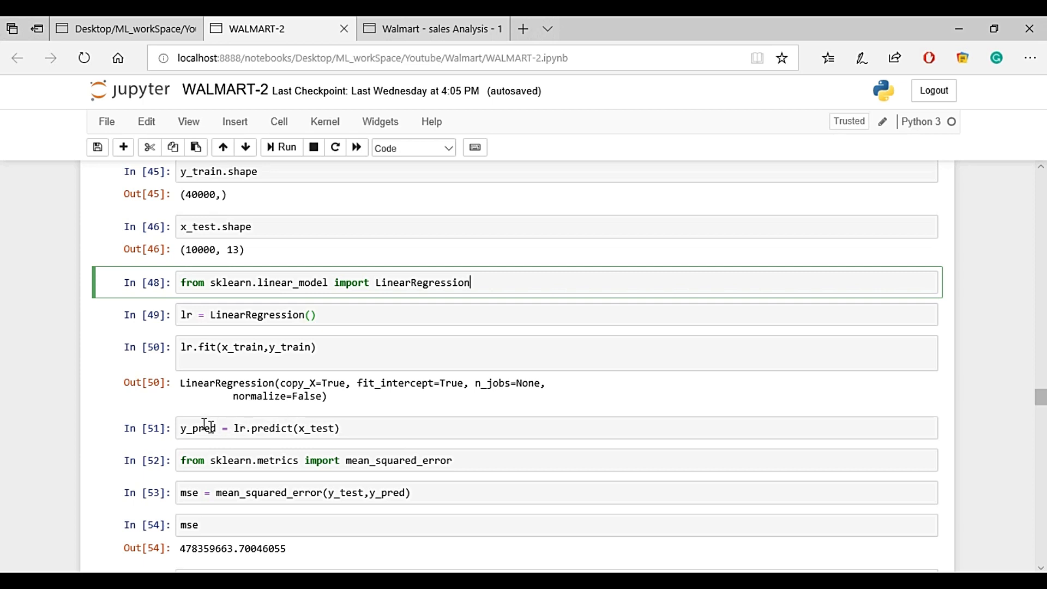
{"action": "mouse_move", "coordinate": [306, 428]}
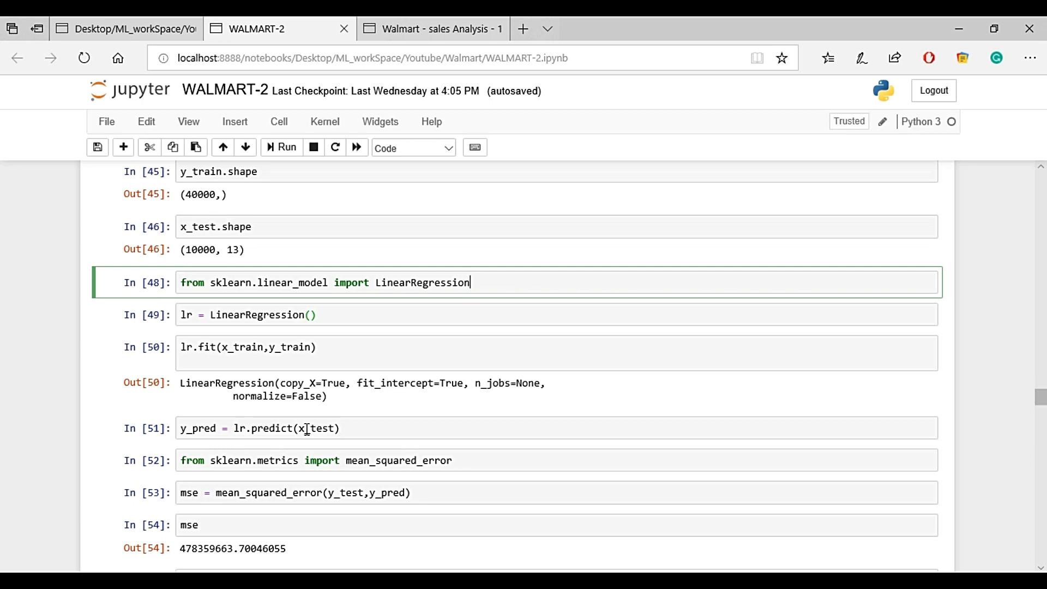
{"action": "mouse_move", "coordinate": [229, 432]}
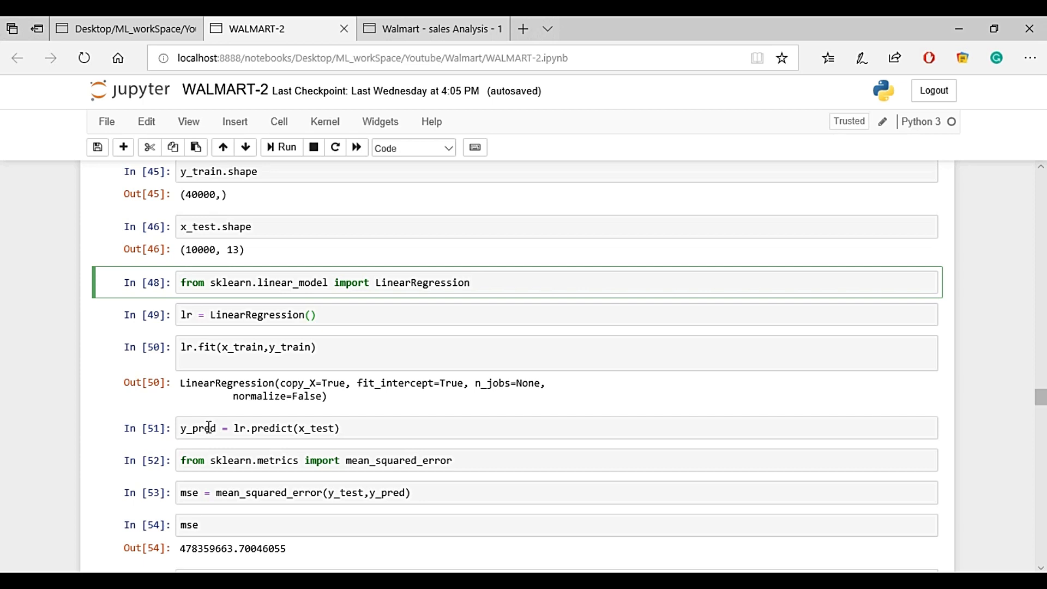
{"action": "scroll", "scroll_direction": "down", "scroll_amount": 3}
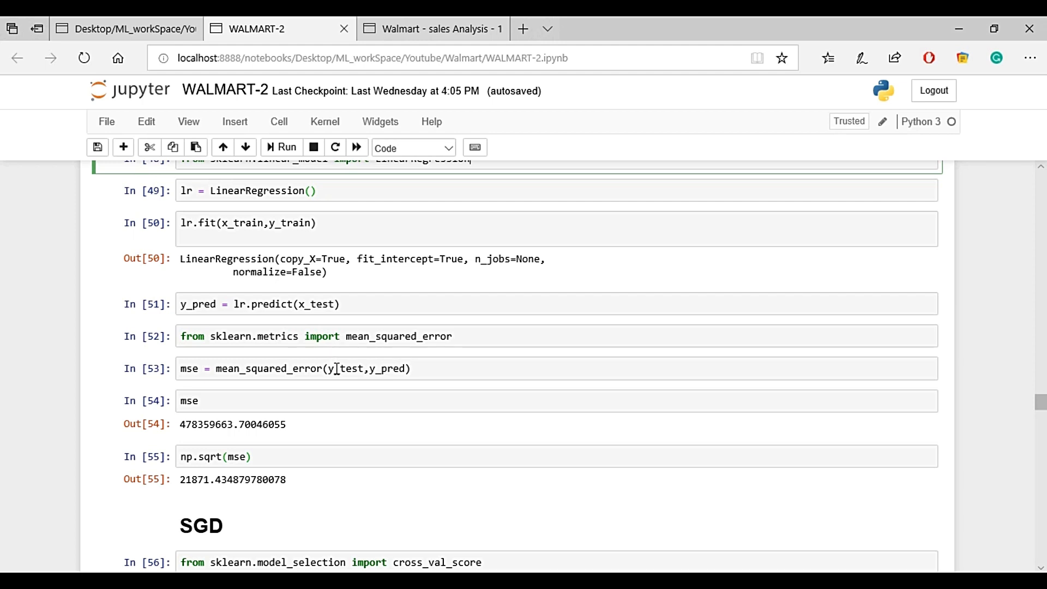
{"action": "mouse_move", "coordinate": [394, 373]}
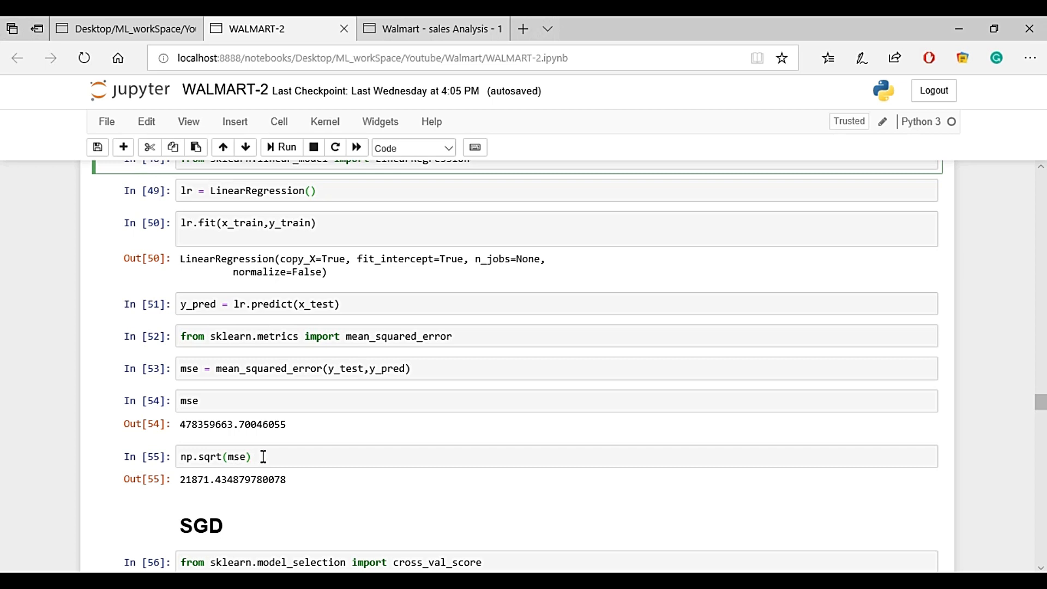
{"action": "left_click", "coordinate": [262, 455]}
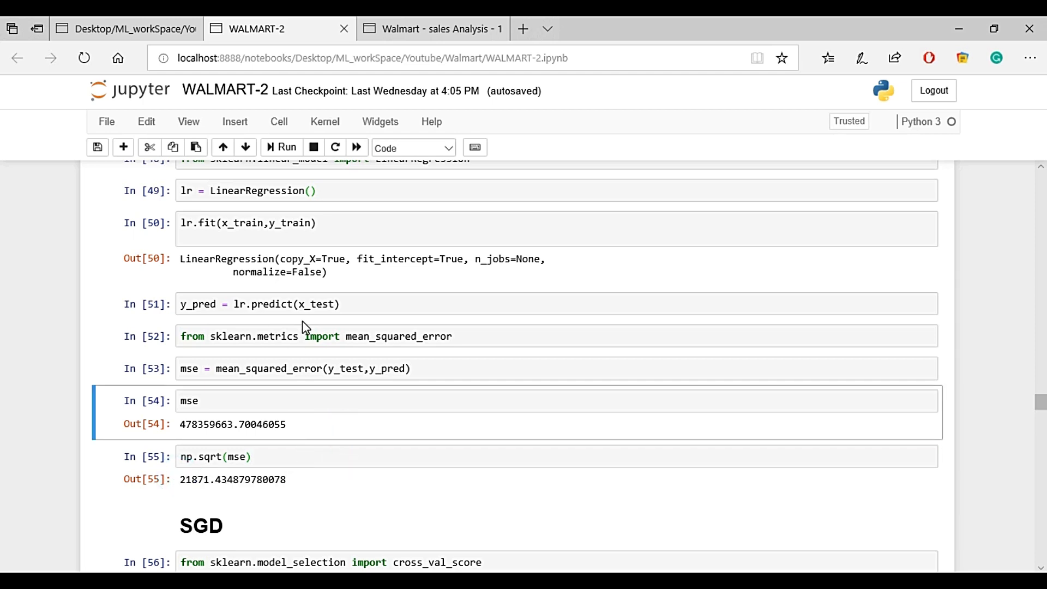
{"action": "scroll", "scroll_direction": "down", "scroll_amount": 3}
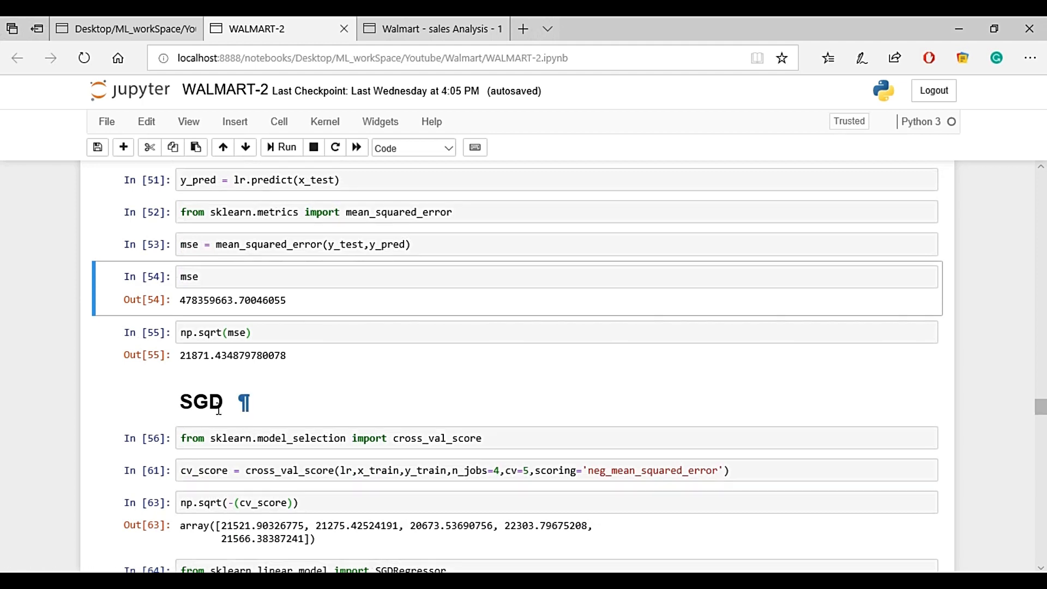
{"action": "mouse_move", "coordinate": [180, 406]}
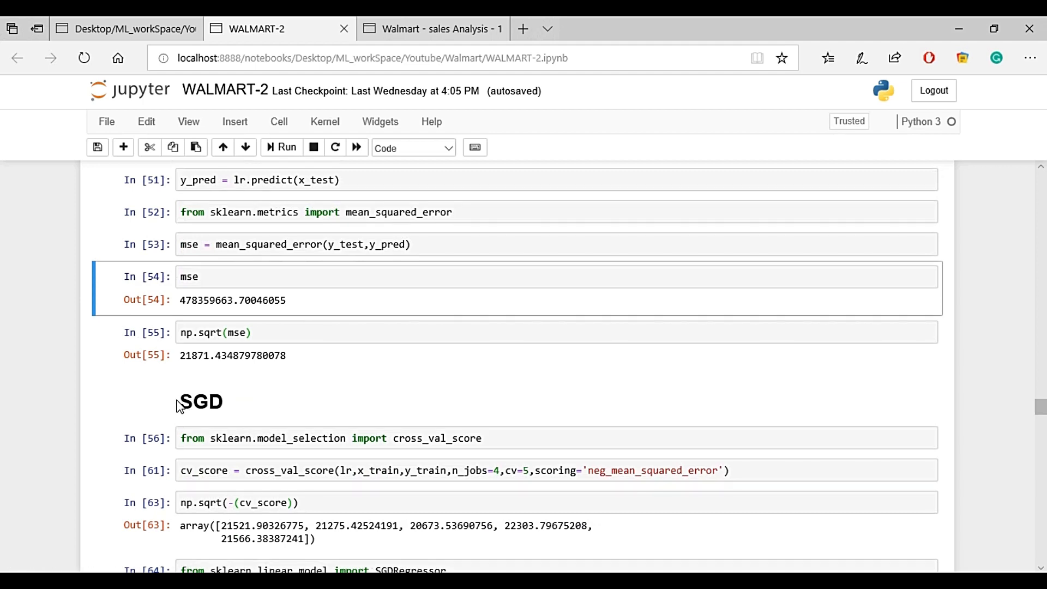
{"action": "left_click", "coordinate": [201, 401]}
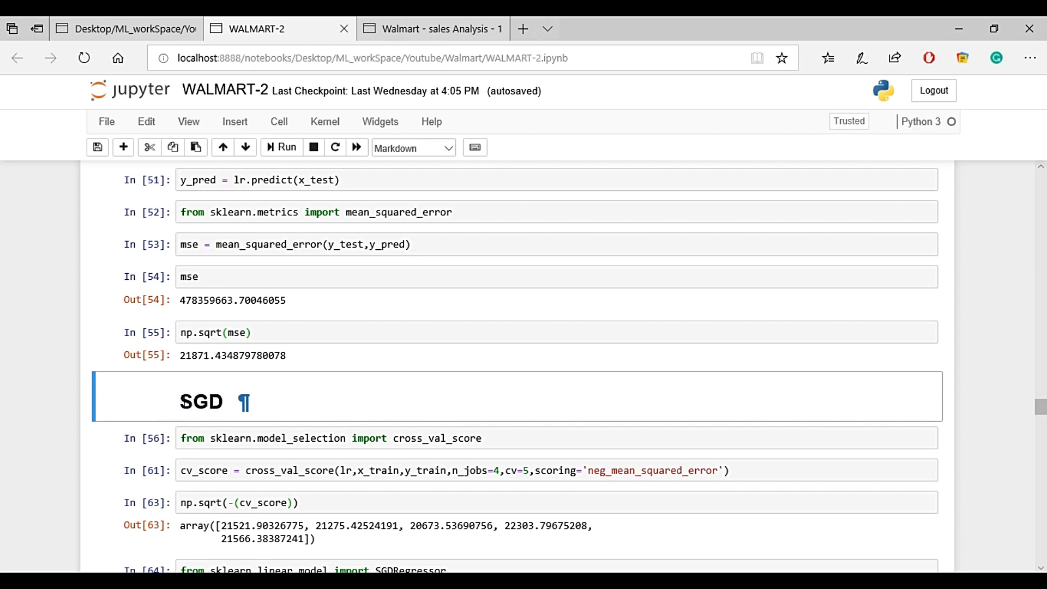
{"action": "left_click", "coordinate": [188, 403]}
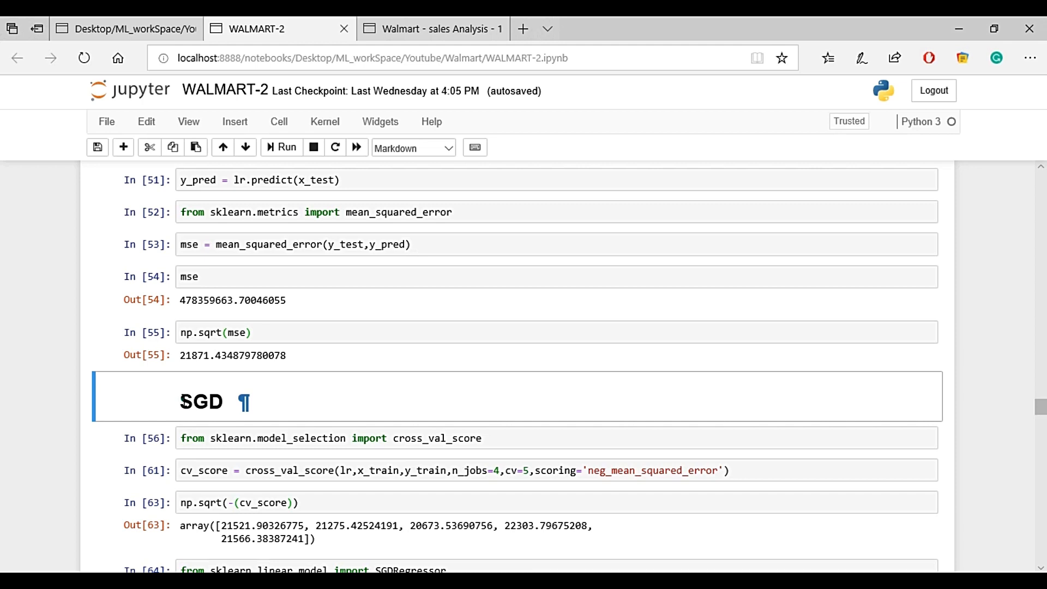
{"action": "double_click", "coordinate": [201, 401]}
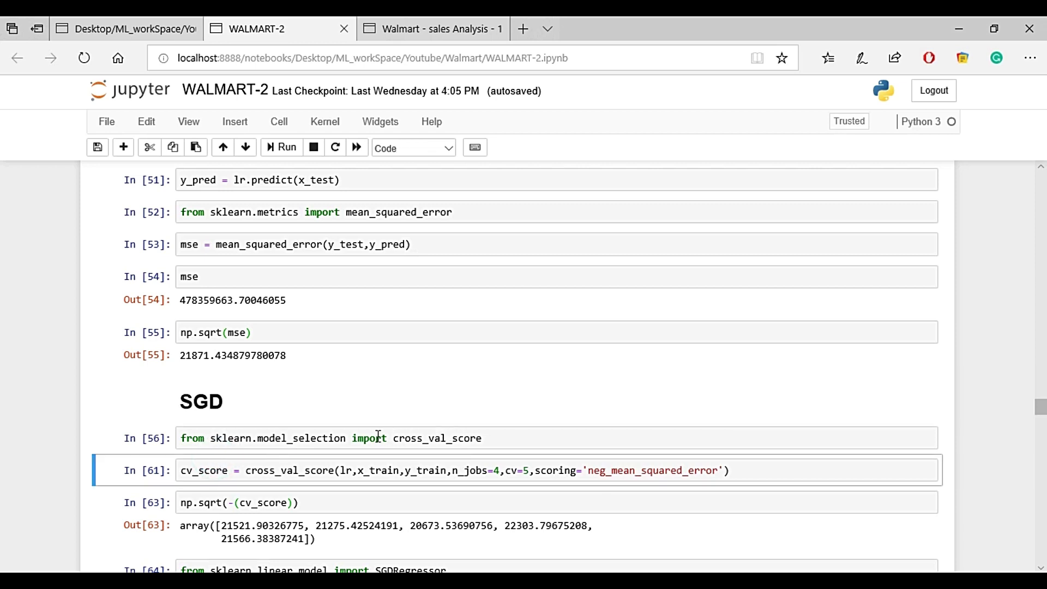
{"action": "scroll", "scroll_direction": "down", "scroll_amount": 3}
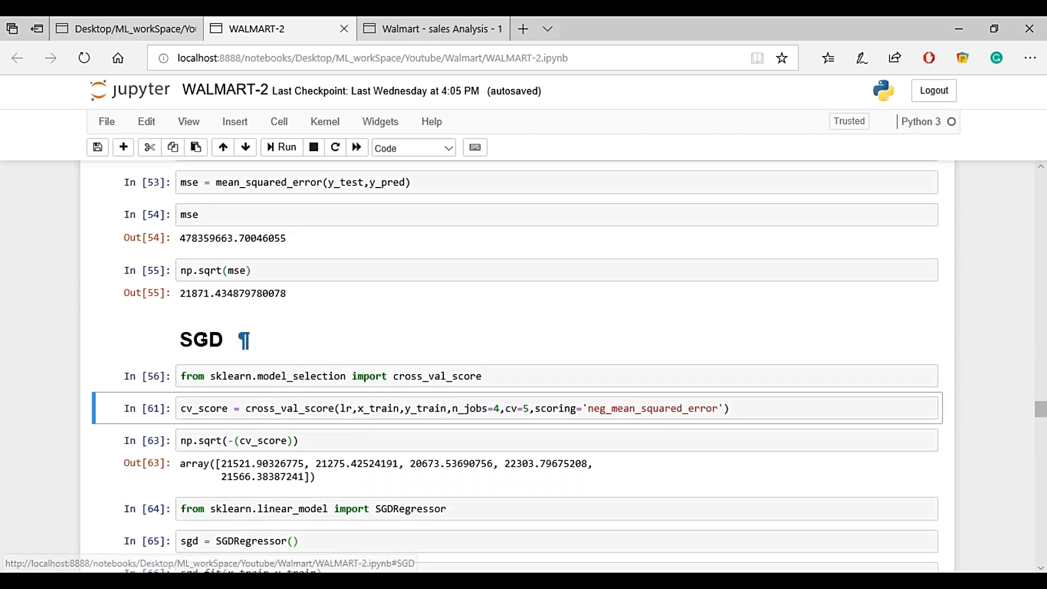
{"action": "left_click", "coordinate": [228, 403]}
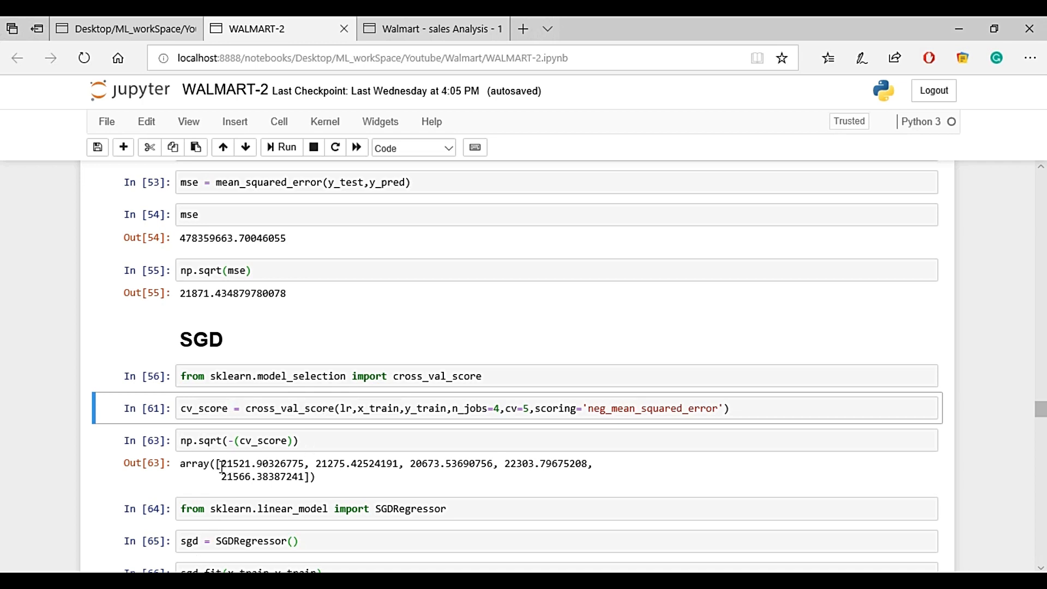
{"action": "left_click", "coordinate": [279, 478]}
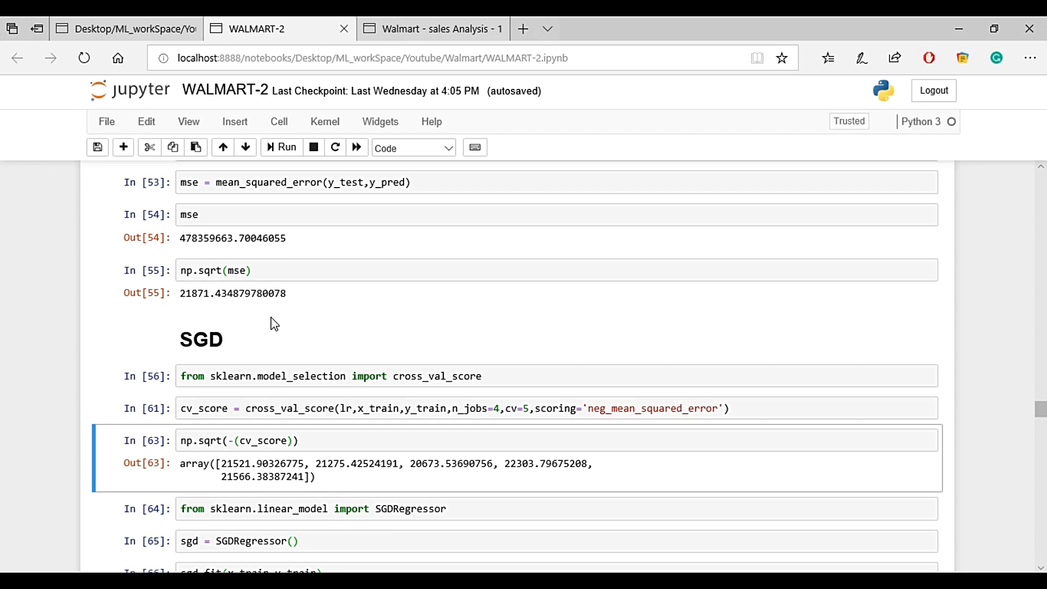
{"action": "mouse_move", "coordinate": [253, 300]}
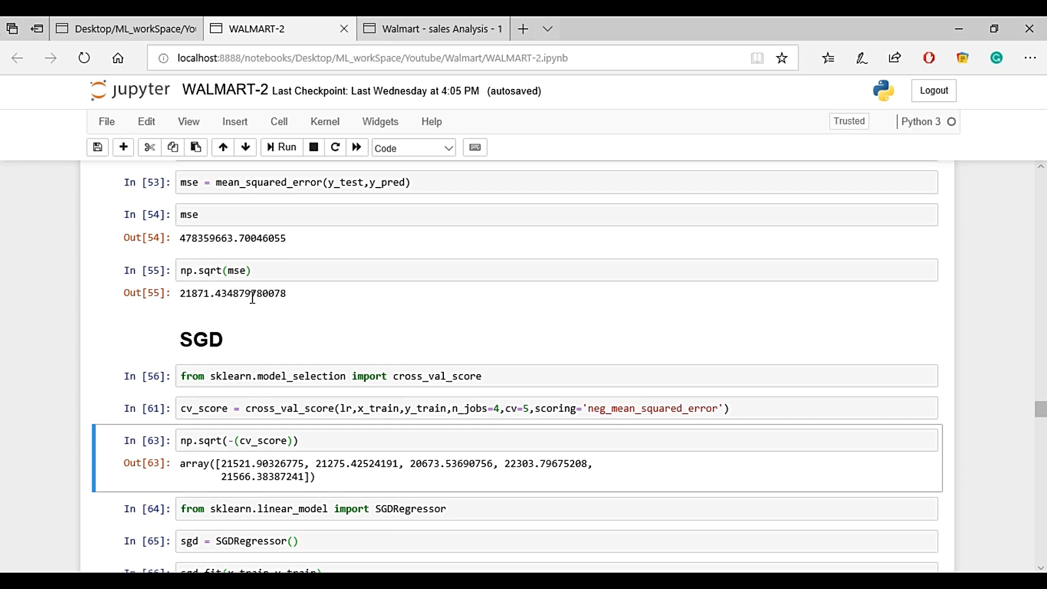
{"action": "mouse_move", "coordinate": [523, 457]}
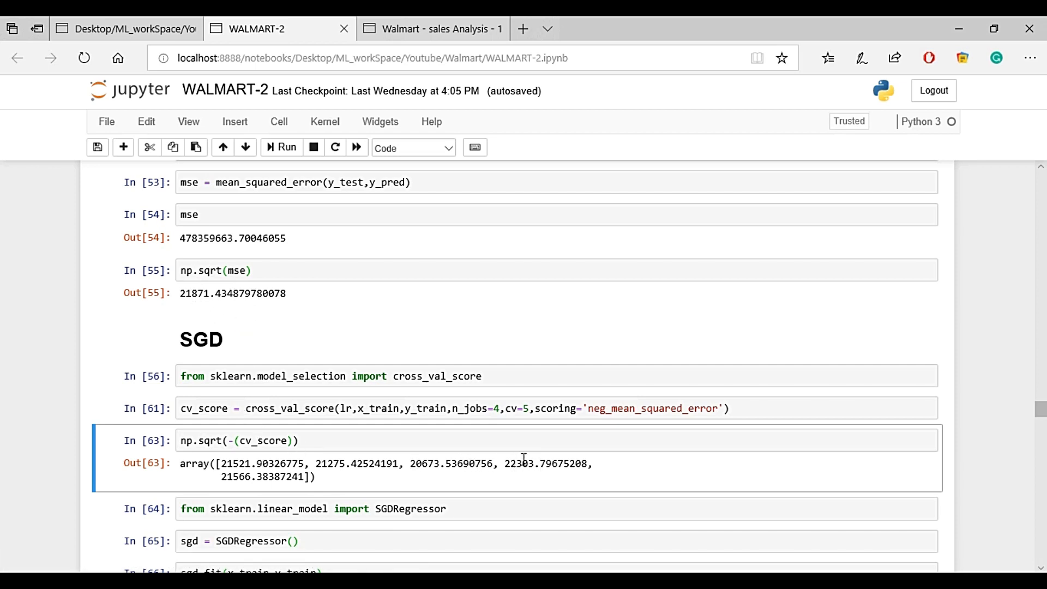
{"action": "mouse_move", "coordinate": [278, 432]}
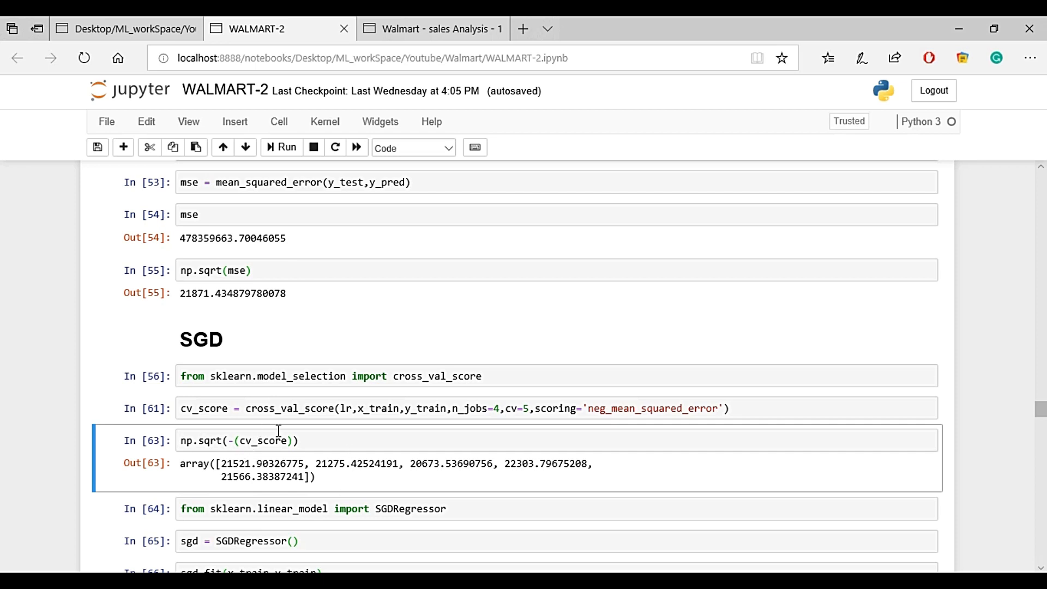
{"action": "mouse_move", "coordinate": [232, 494]}
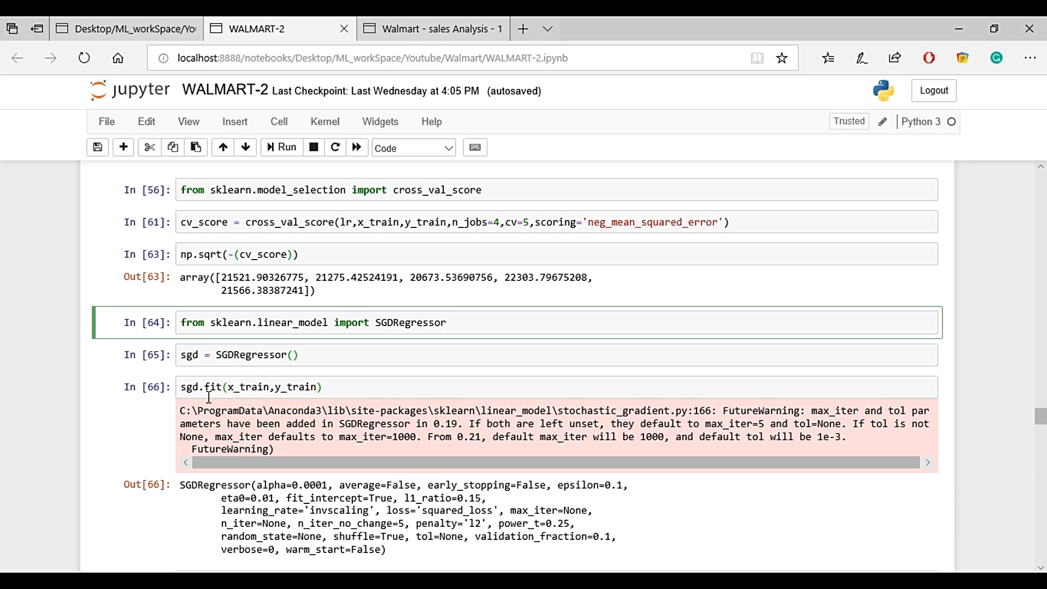
Step: Scroll to the sgd fit output, sgd_error 2.11e+36 and its square root 1.45e+18
{"action": "scroll", "scroll_direction": "down", "scroll_amount": 3}
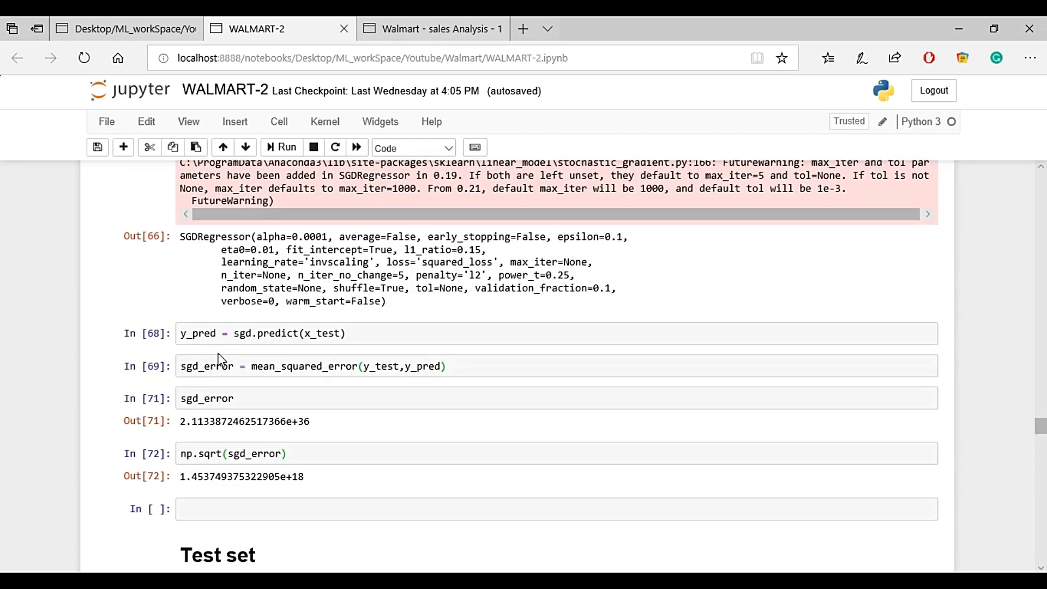
{"action": "mouse_move", "coordinate": [268, 390]}
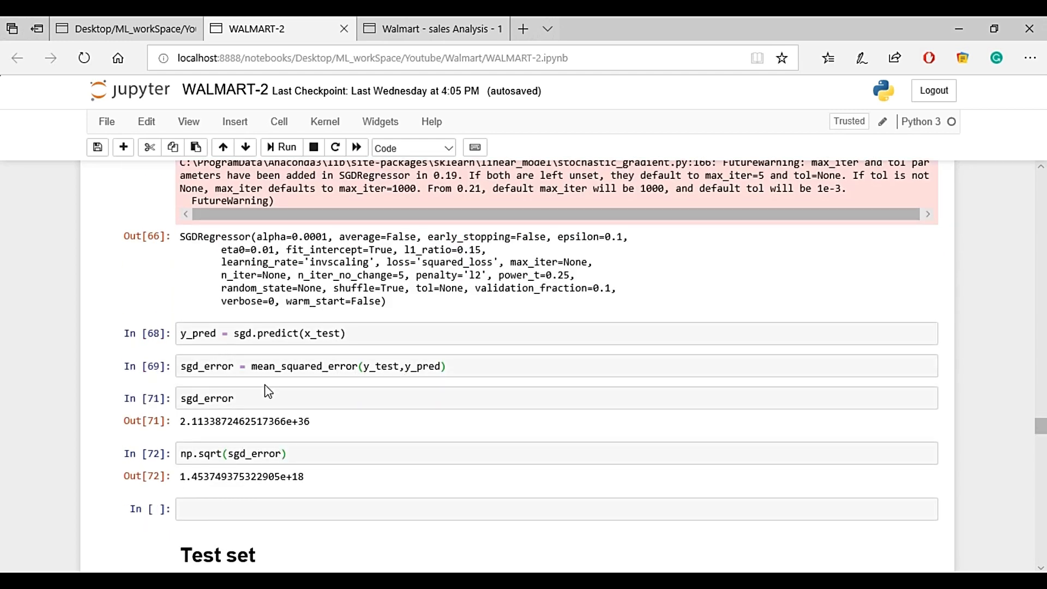
{"action": "mouse_move", "coordinate": [183, 432]}
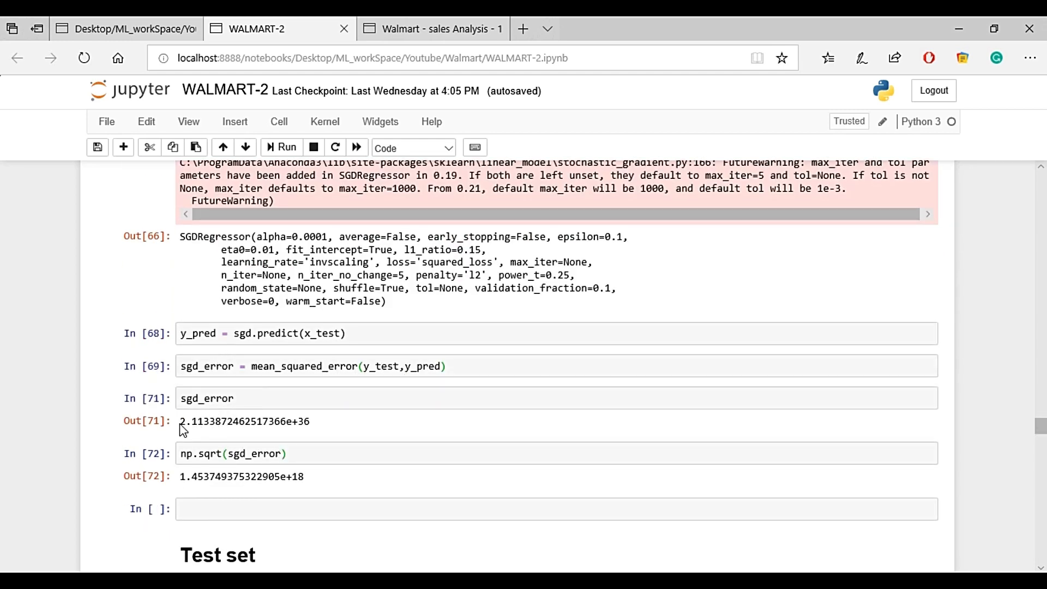
{"action": "left_click", "coordinate": [312, 429]}
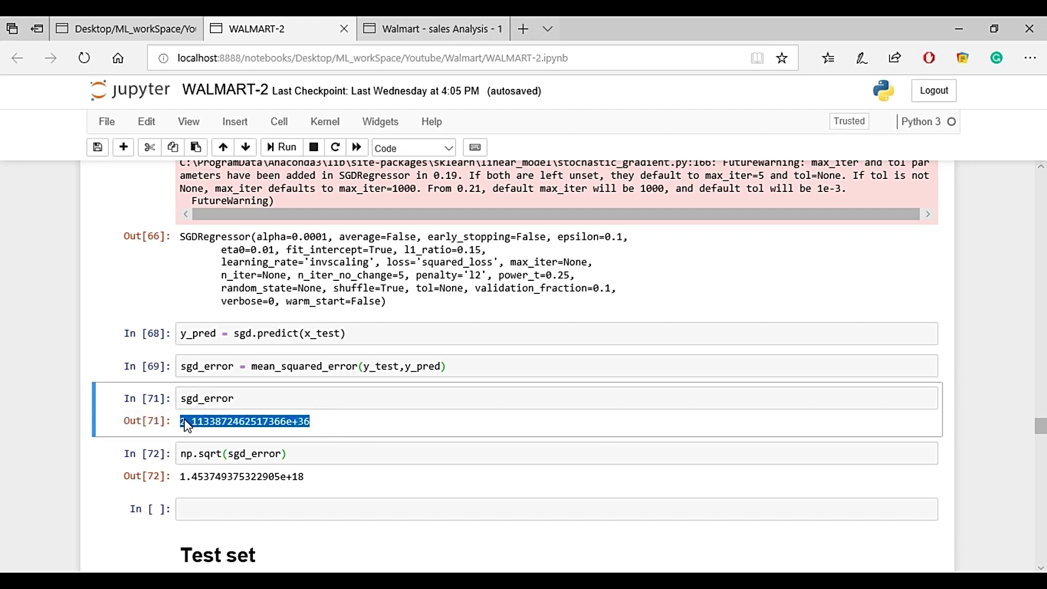
{"action": "left_click", "coordinate": [184, 453]}
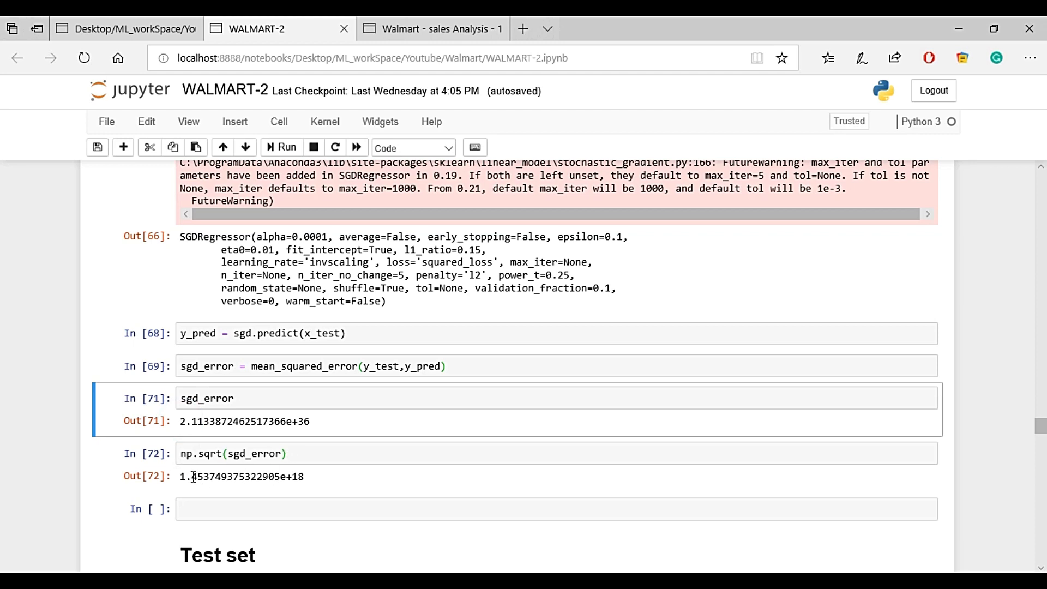
{"action": "mouse_move", "coordinate": [183, 480]}
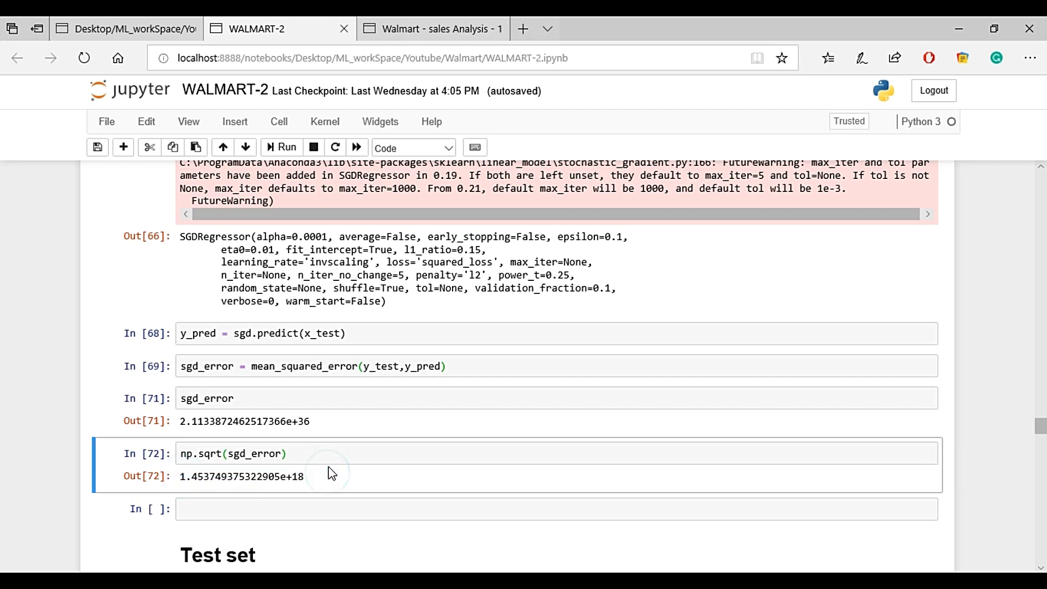
{"action": "mouse_move", "coordinate": [301, 275]}
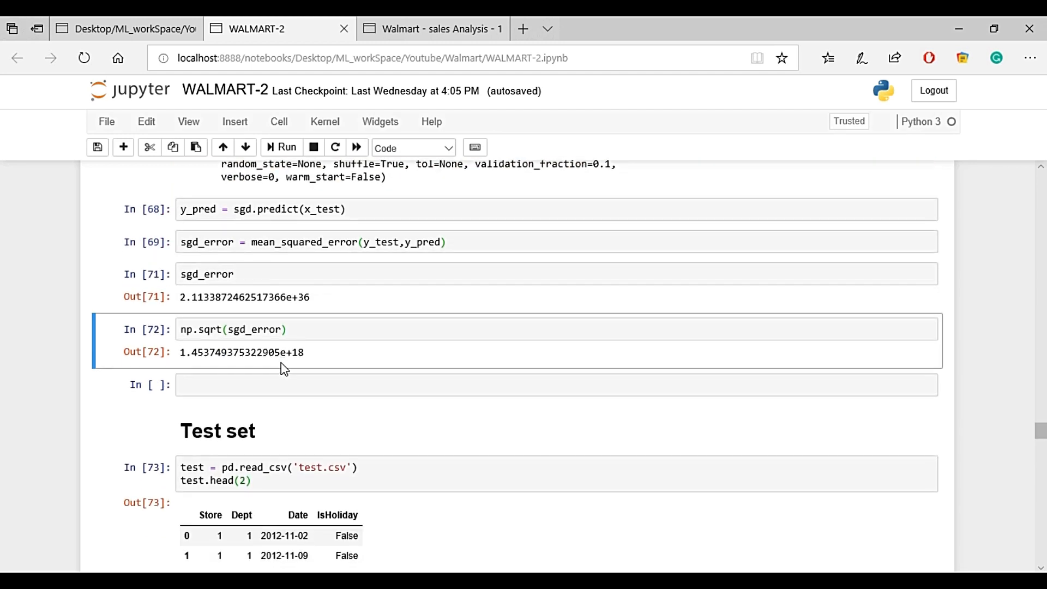
{"action": "mouse_move", "coordinate": [286, 372]}
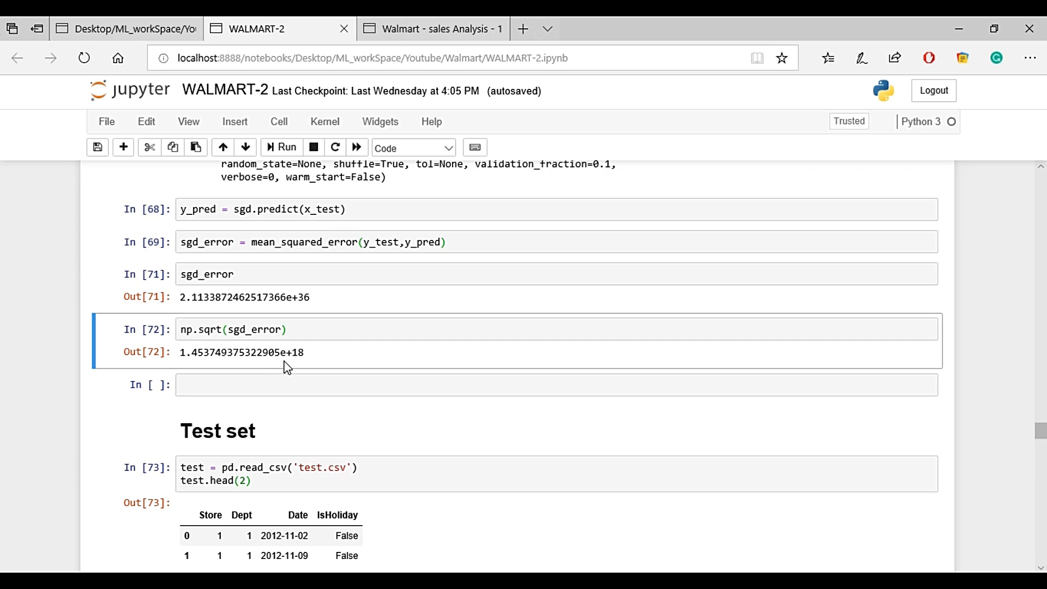
{"action": "mouse_move", "coordinate": [153, 386]}
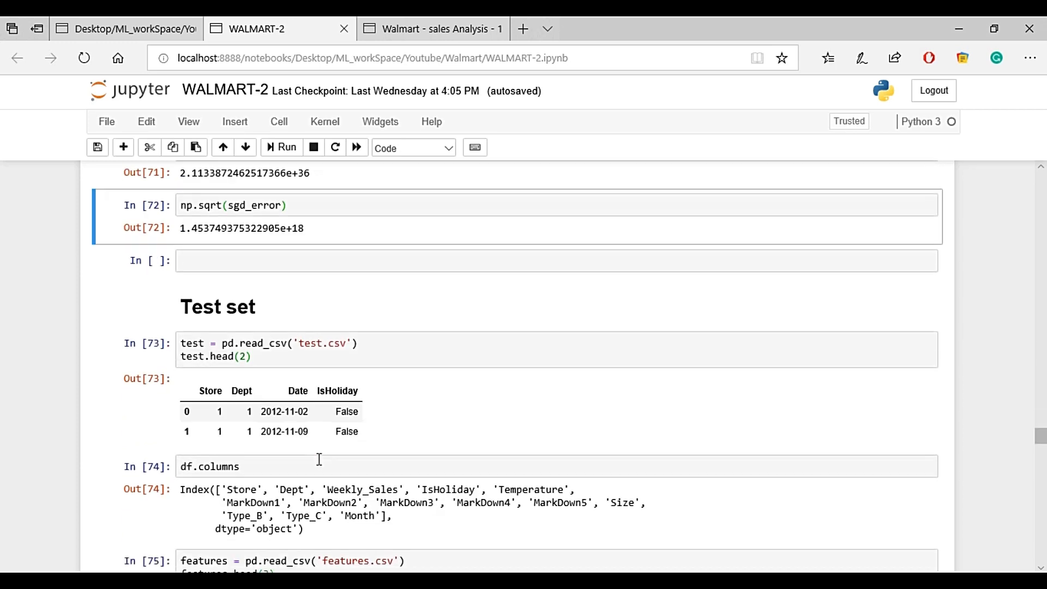
{"action": "mouse_move", "coordinate": [285, 357]}
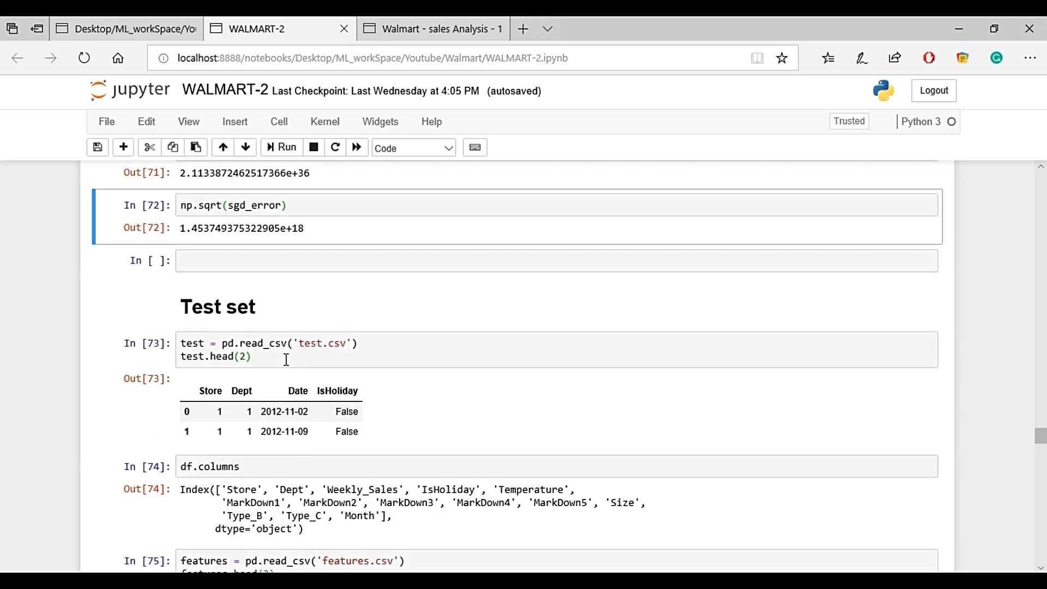
{"action": "mouse_move", "coordinate": [299, 367]}
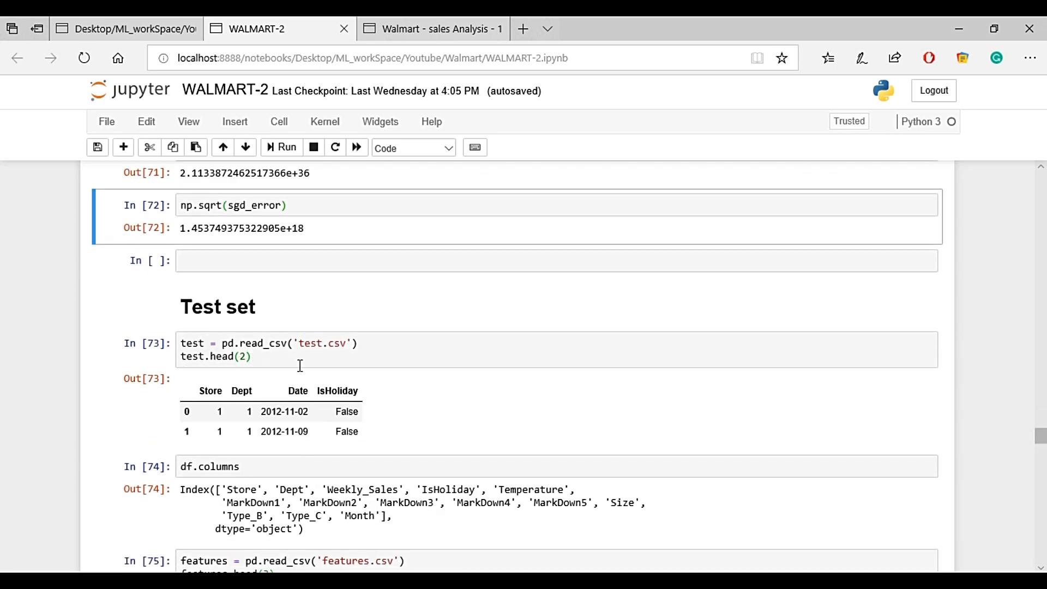
{"action": "scroll", "scroll_direction": "down", "scroll_amount": 3}
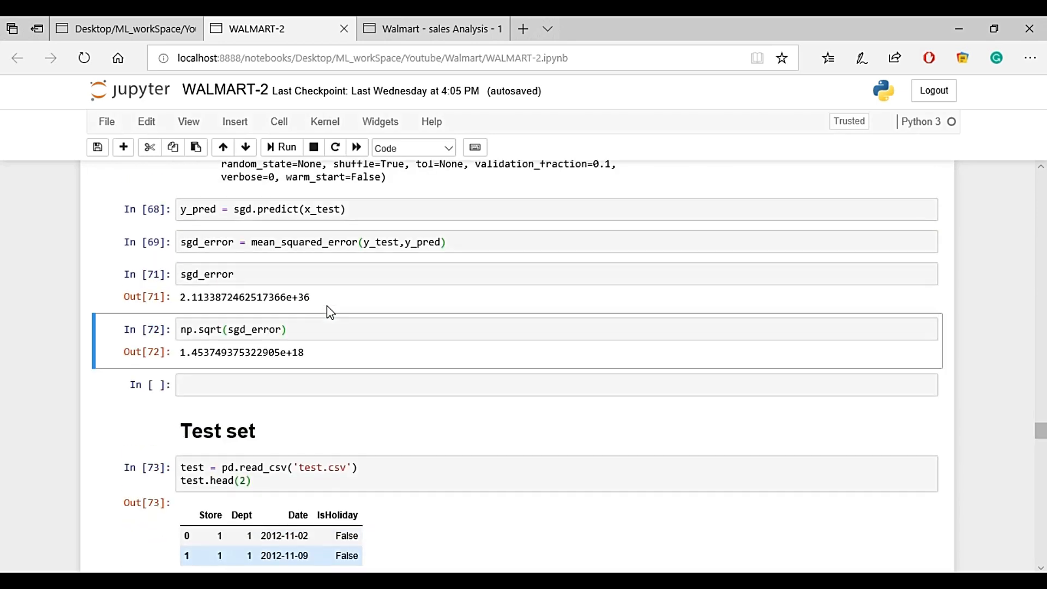
{"action": "scroll", "scroll_direction": "up", "scroll_amount": 3}
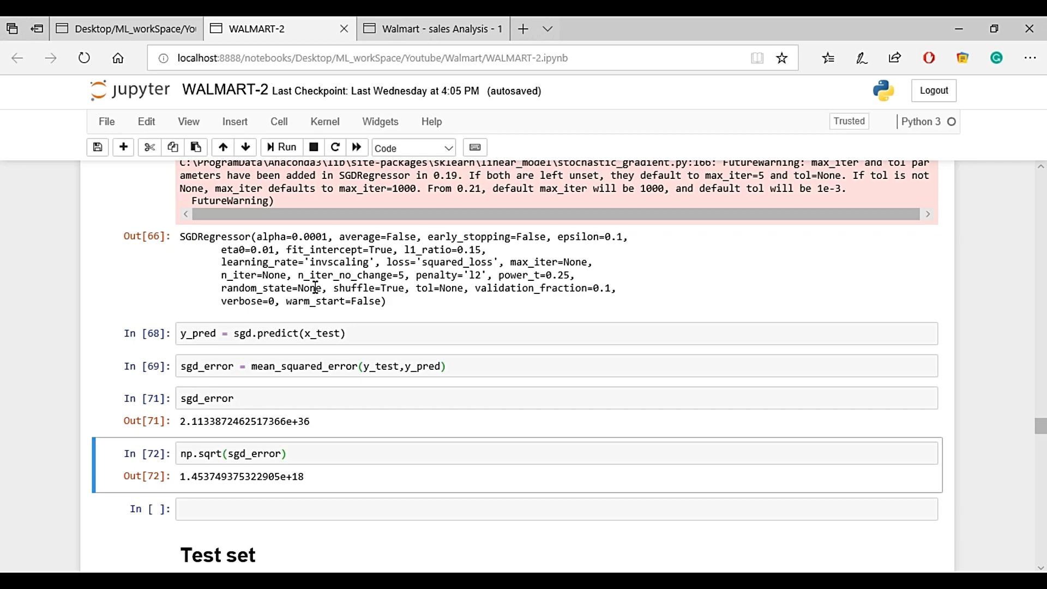
{"action": "scroll", "scroll_direction": "down", "scroll_amount": 3}
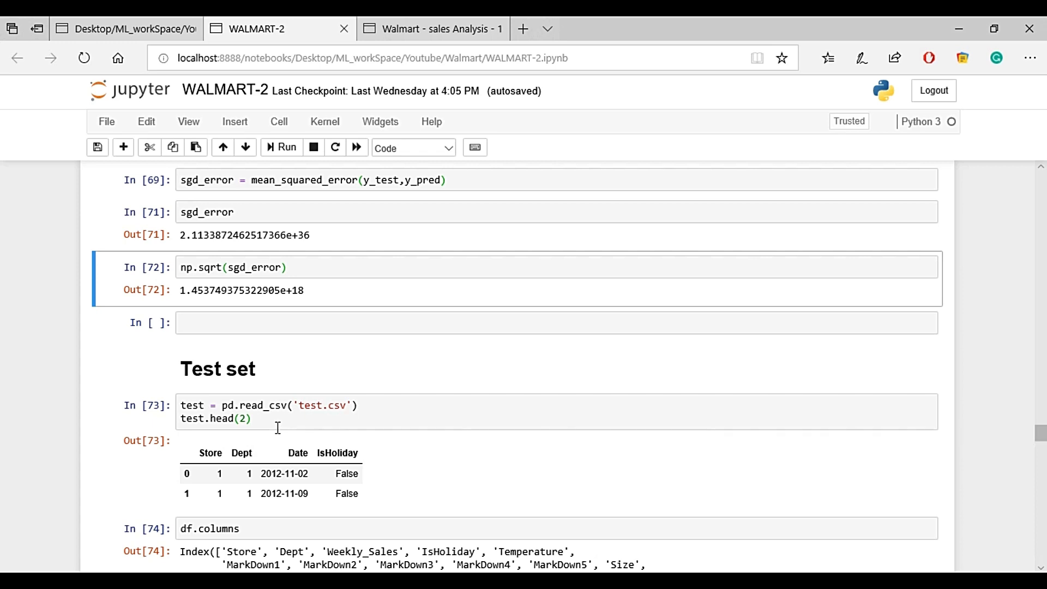
{"action": "scroll", "scroll_direction": "down", "scroll_amount": 3}
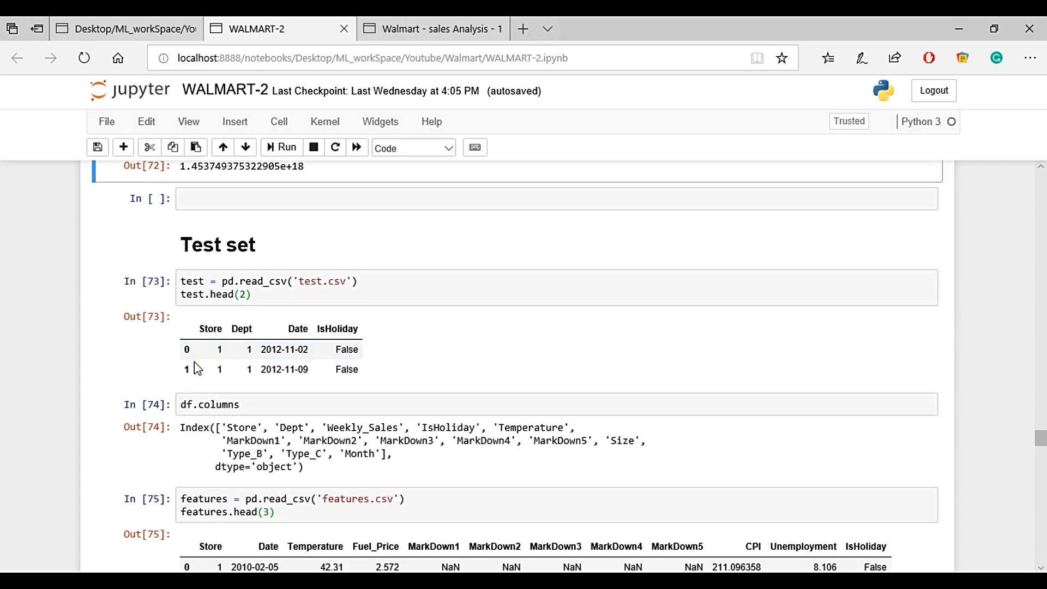
{"action": "mouse_move", "coordinate": [219, 389]}
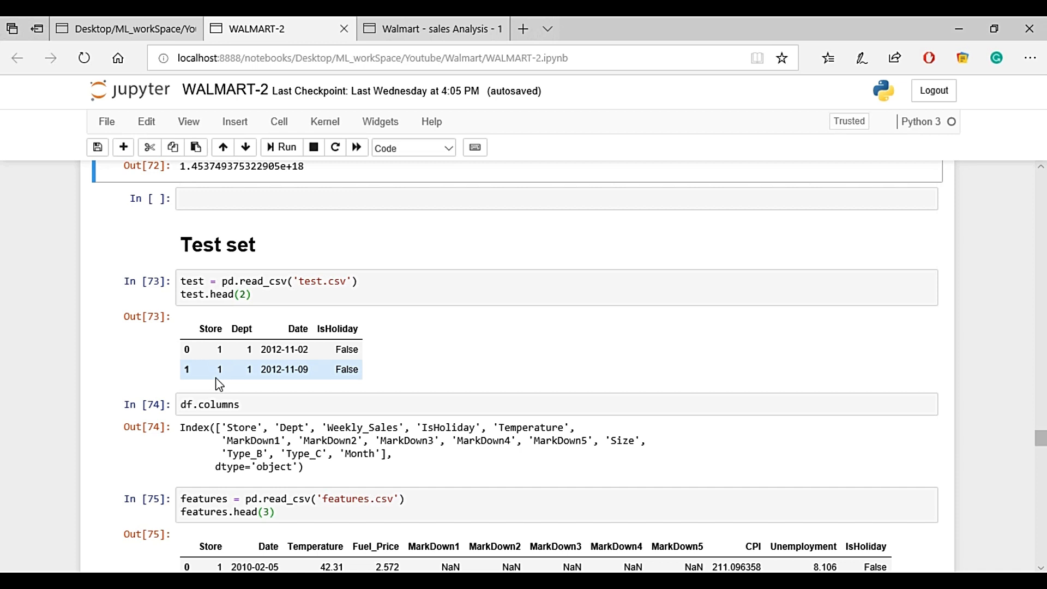
{"action": "left_click", "coordinate": [250, 404]}
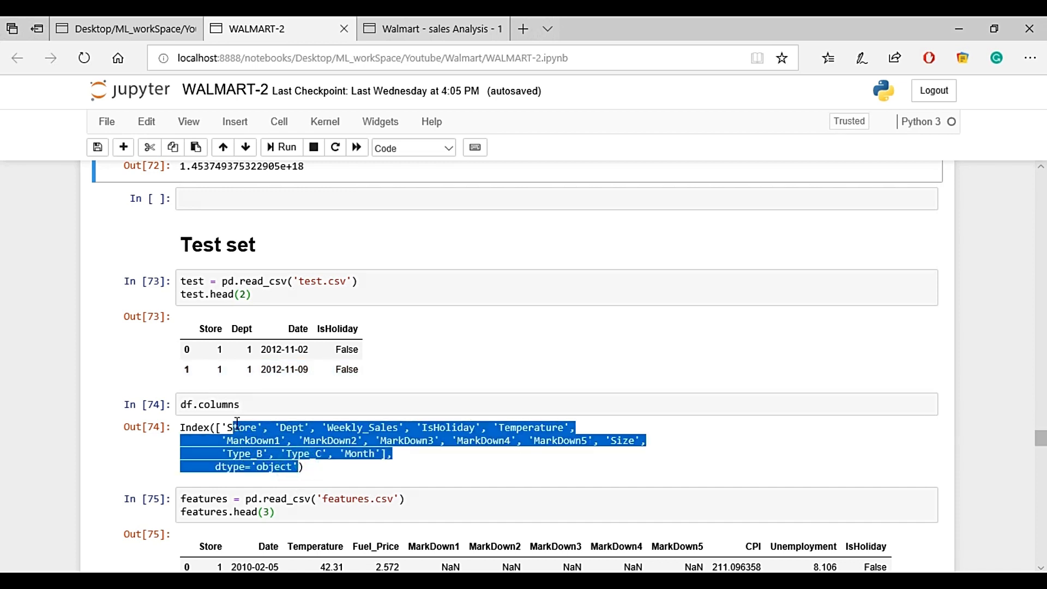
{"action": "scroll", "scroll_direction": "down", "scroll_amount": 3}
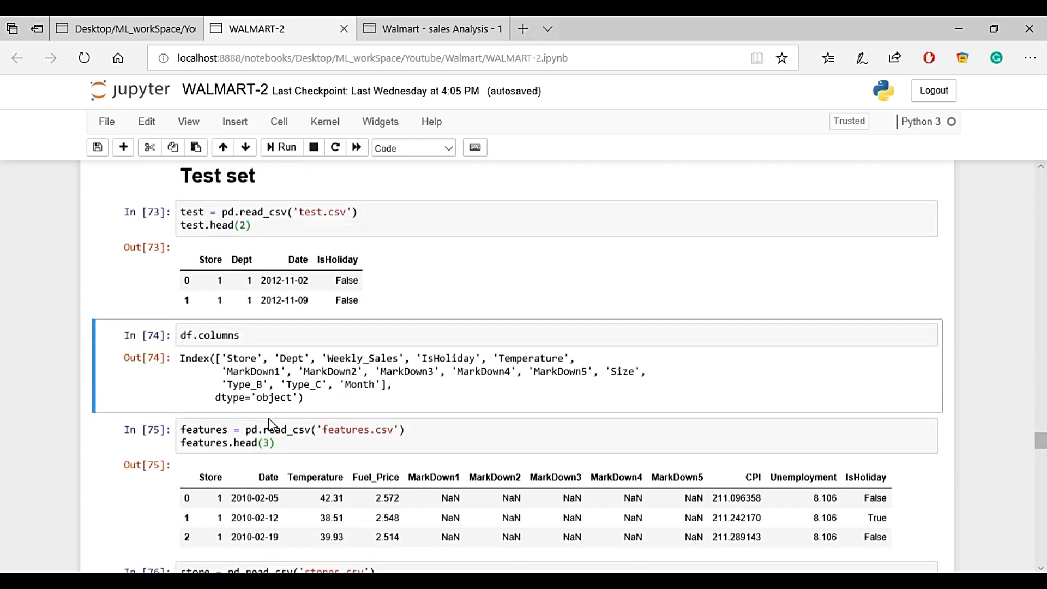
{"action": "scroll", "scroll_direction": "down", "scroll_amount": 3}
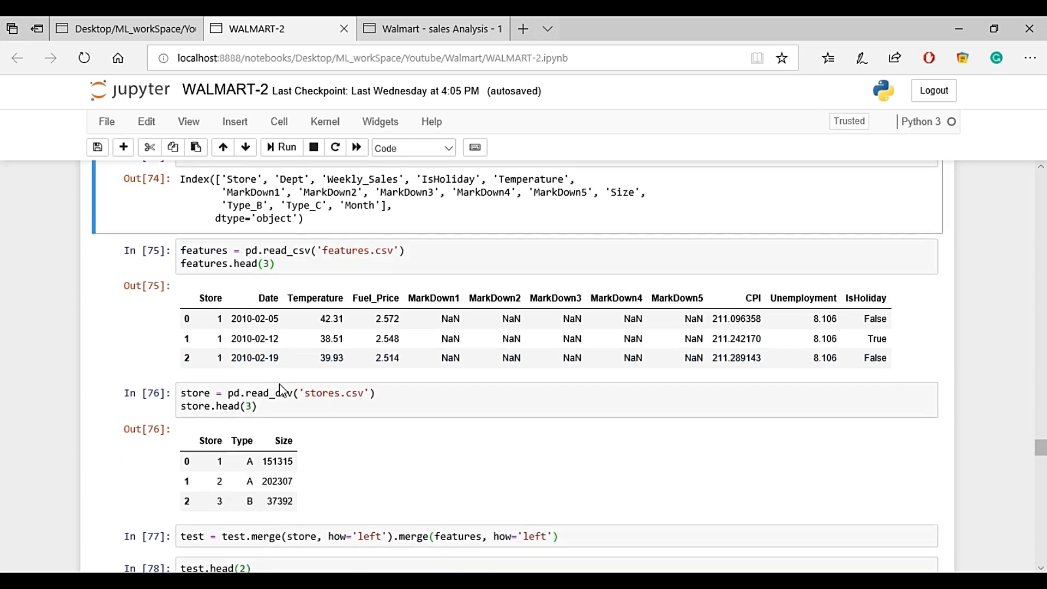
{"action": "mouse_move", "coordinate": [218, 250]}
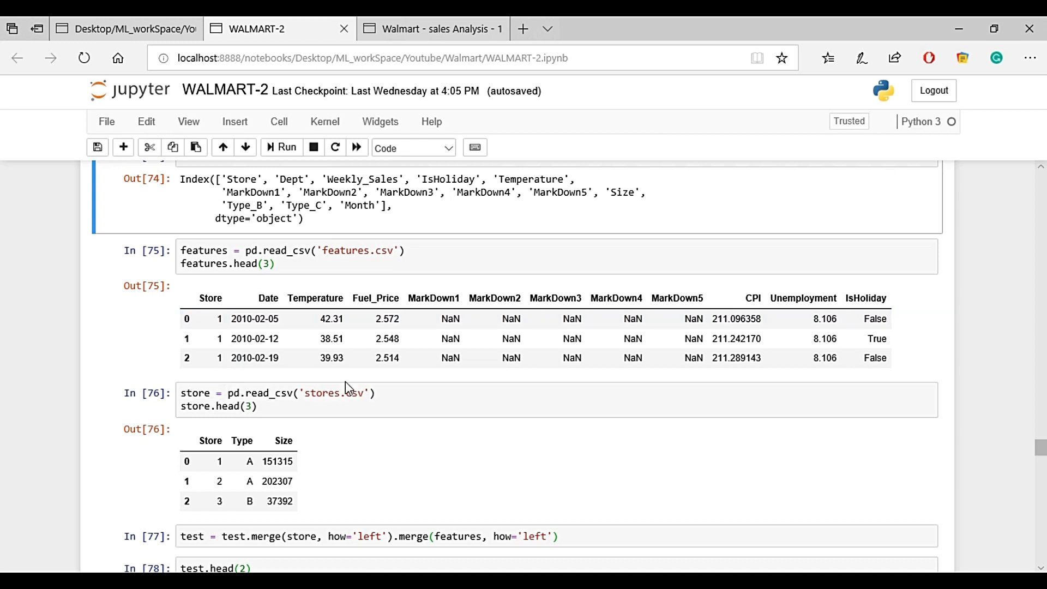
{"action": "scroll", "scroll_direction": "down", "scroll_amount": 3}
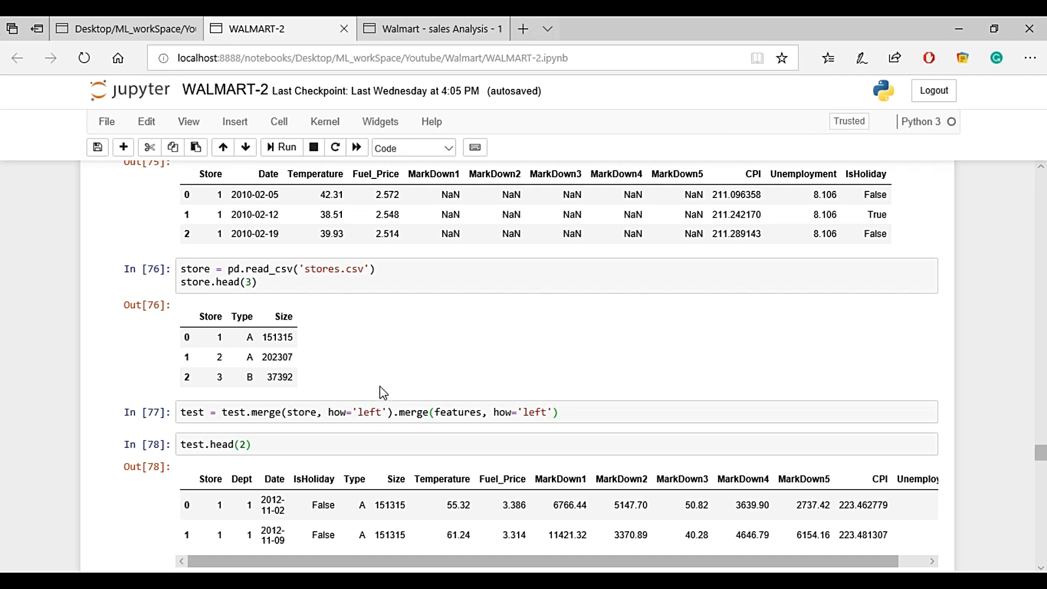
{"action": "mouse_move", "coordinate": [310, 434]}
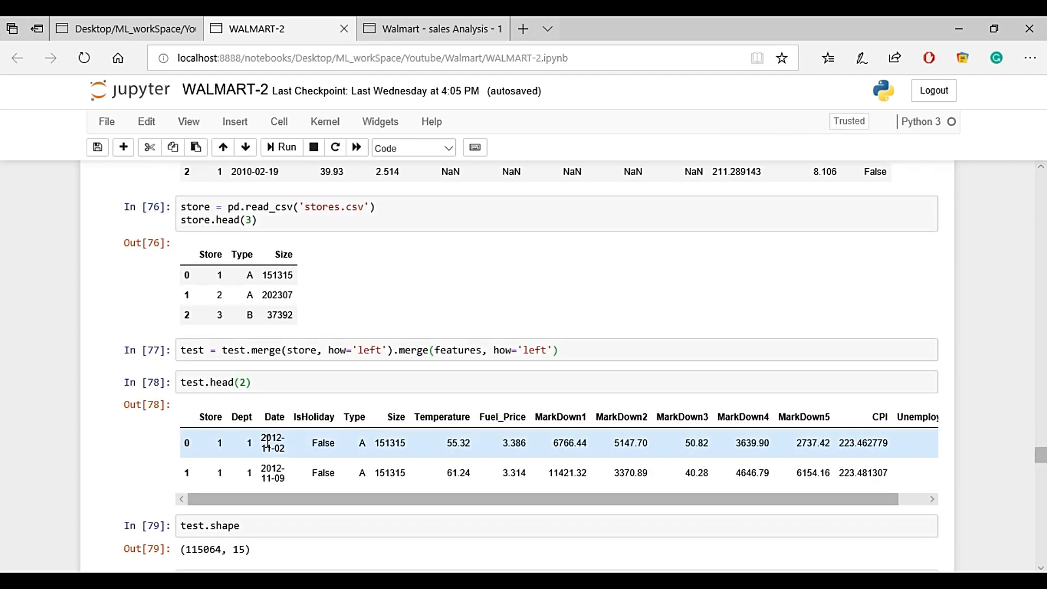
{"action": "scroll", "scroll_direction": "down", "scroll_amount": 3}
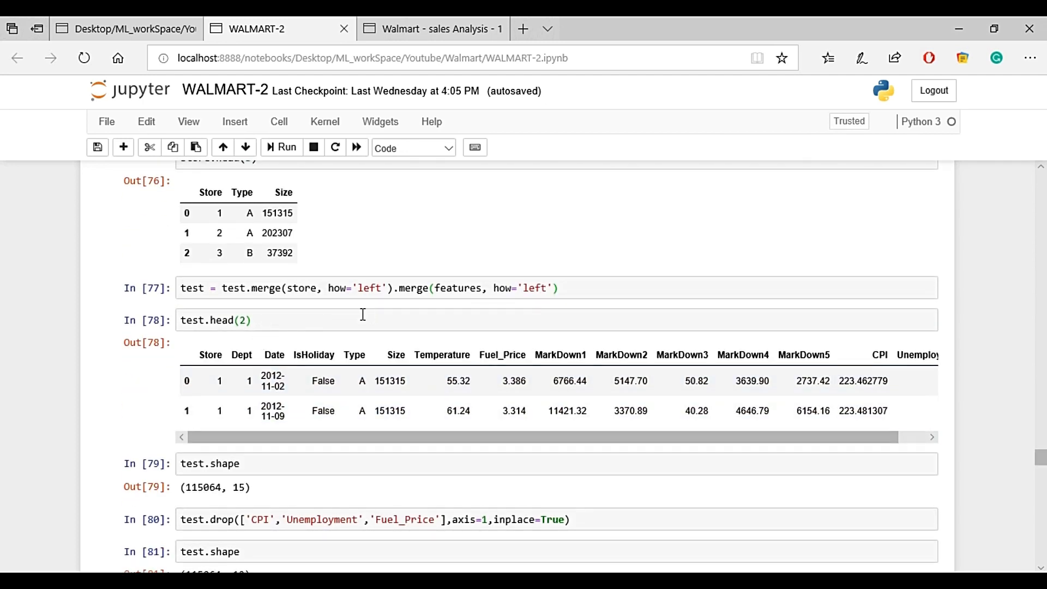
{"action": "mouse_move", "coordinate": [260, 497]}
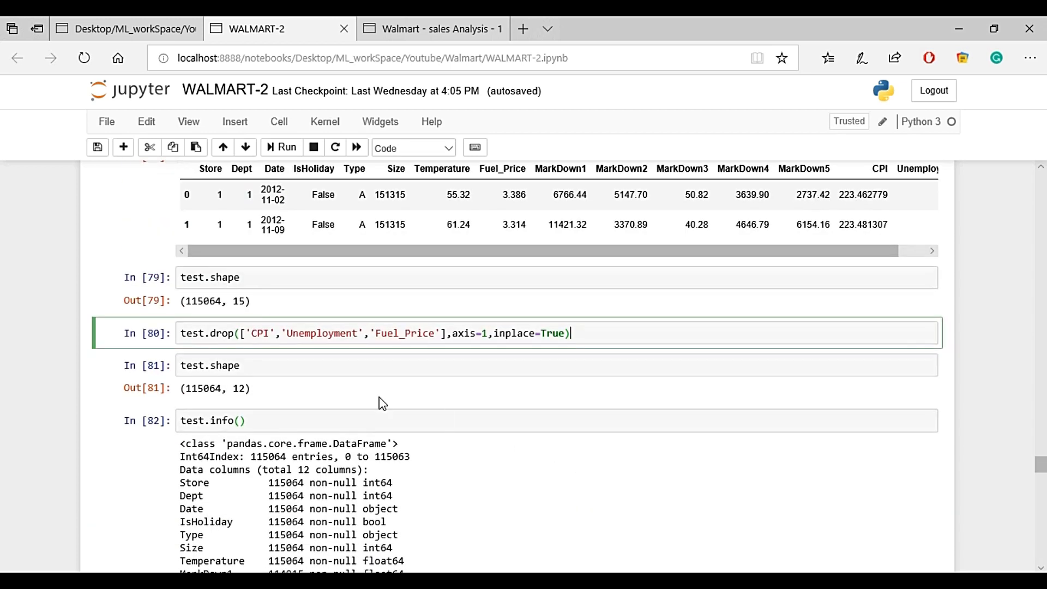
{"action": "mouse_move", "coordinate": [235, 401]}
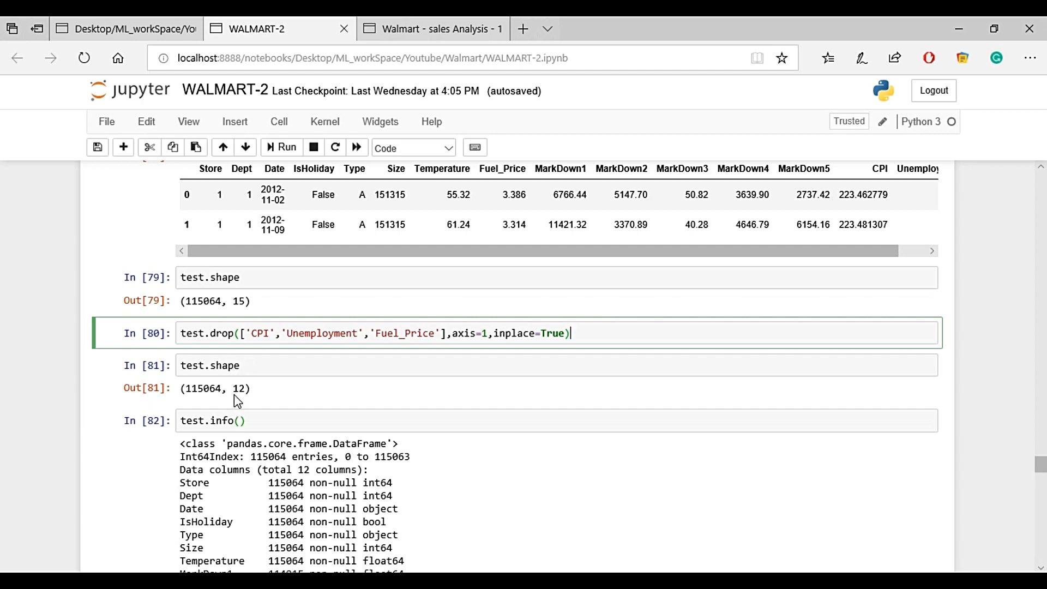
{"action": "scroll", "scroll_direction": "down", "scroll_amount": 3}
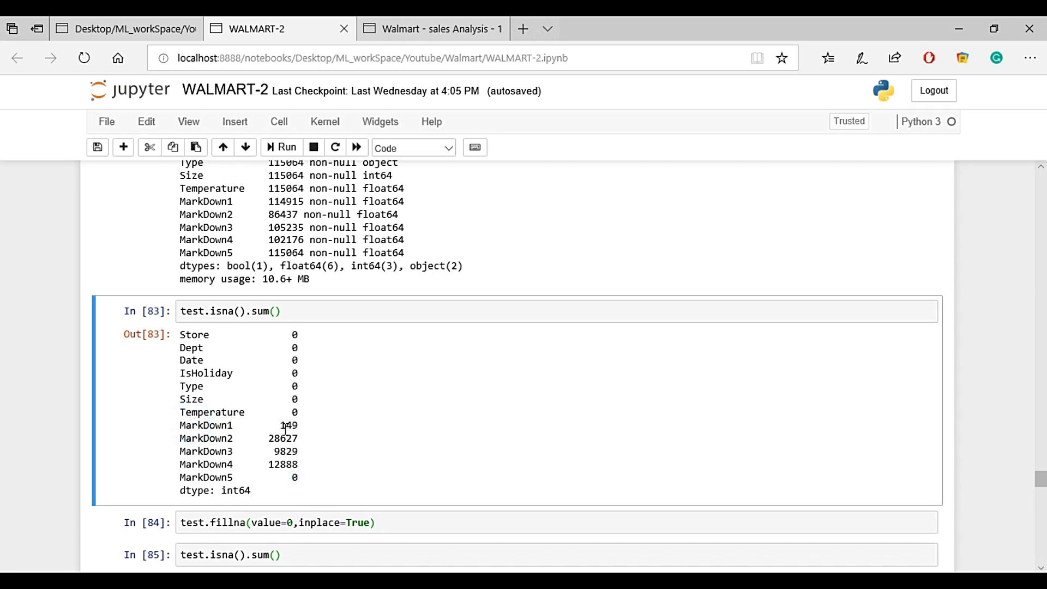
{"action": "scroll", "scroll_direction": "down", "scroll_amount": 3}
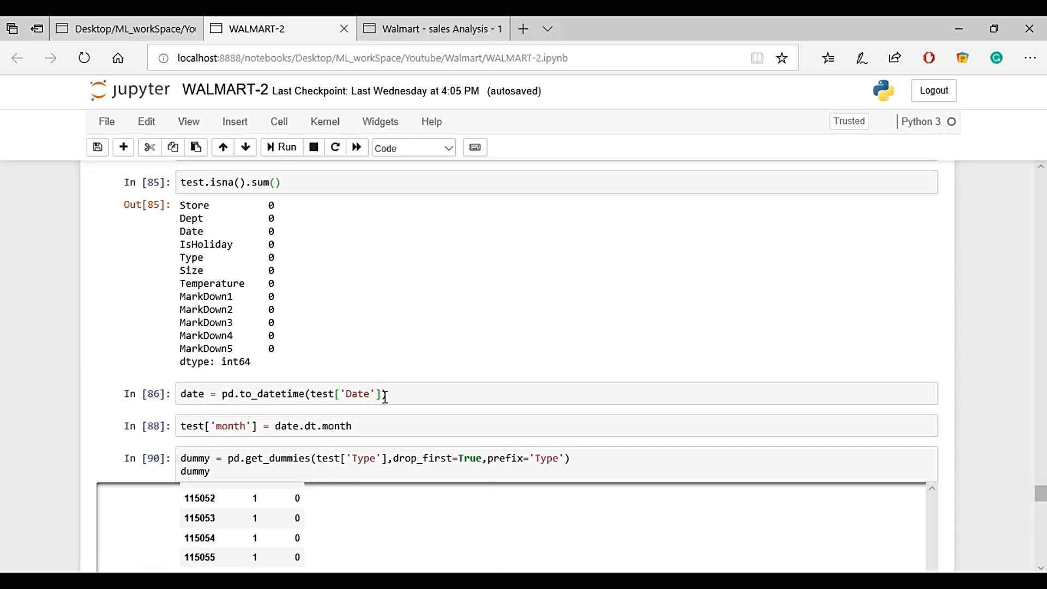
{"action": "scroll", "scroll_direction": "down", "scroll_amount": 3}
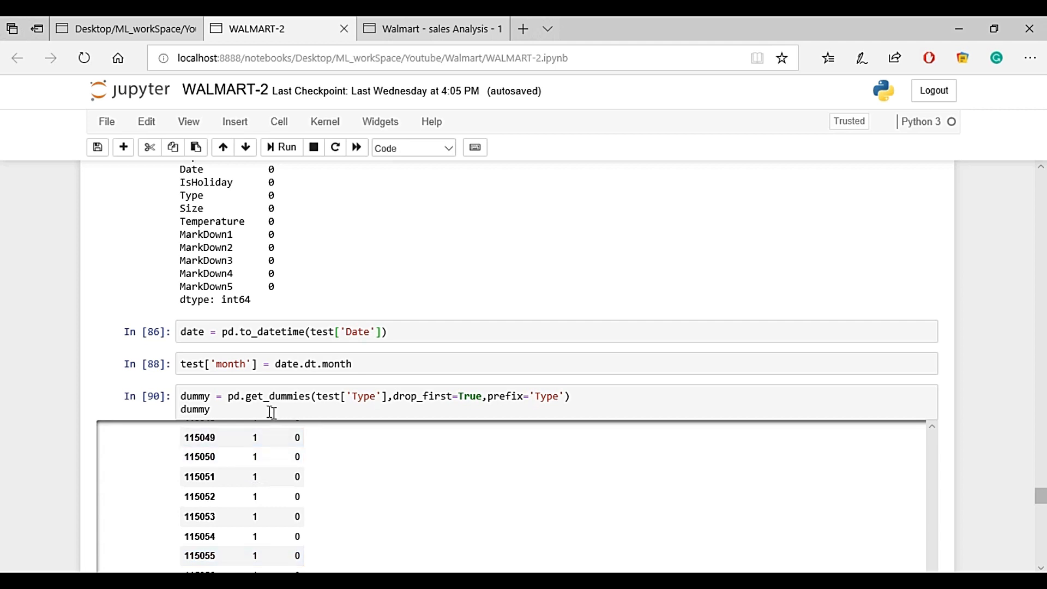
{"action": "mouse_move", "coordinate": [984, 403]}
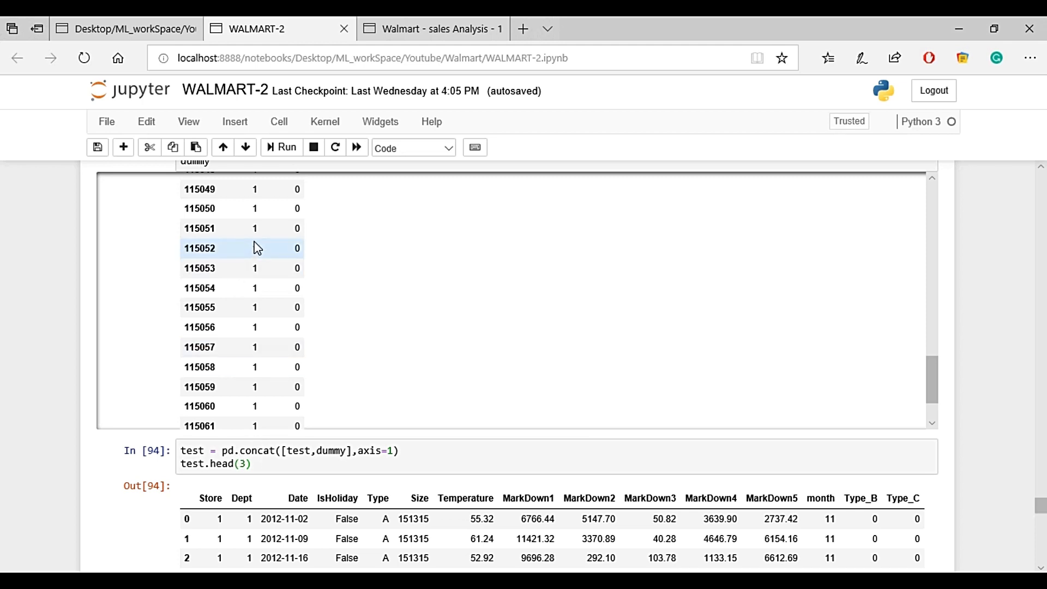
{"action": "left_click", "coordinate": [262, 459]}
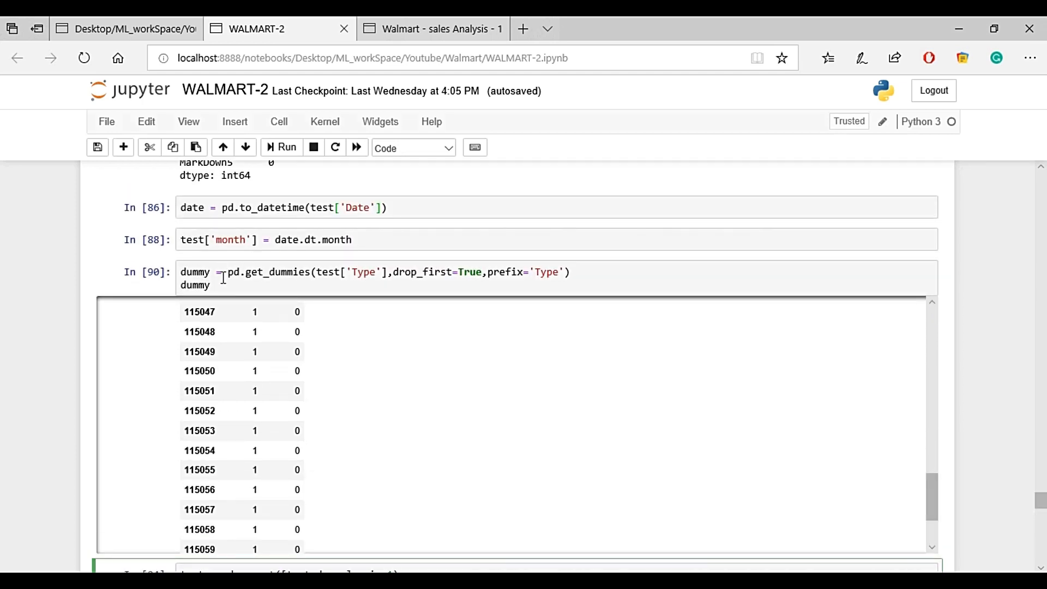
{"action": "mouse_move", "coordinate": [215, 286]}
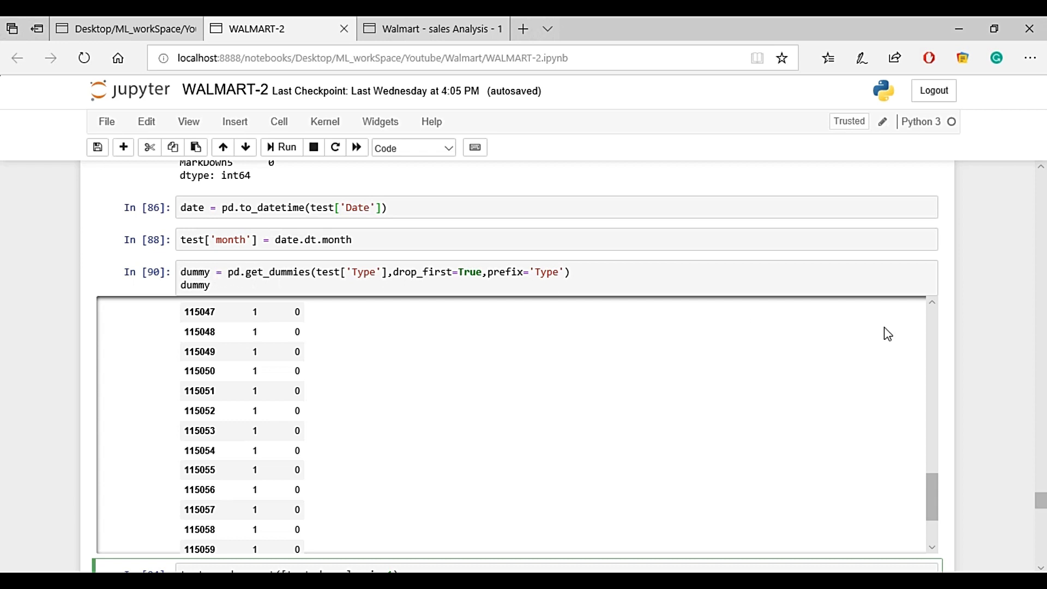
{"action": "scroll", "scroll_direction": "down", "scroll_amount": 3}
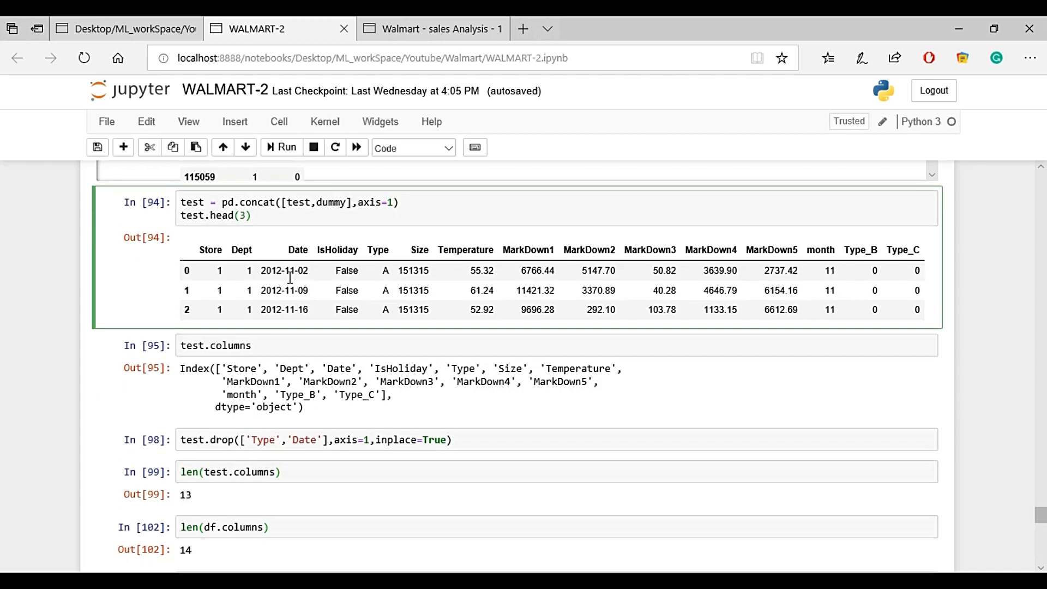
{"action": "scroll", "scroll_direction": "down", "scroll_amount": 3}
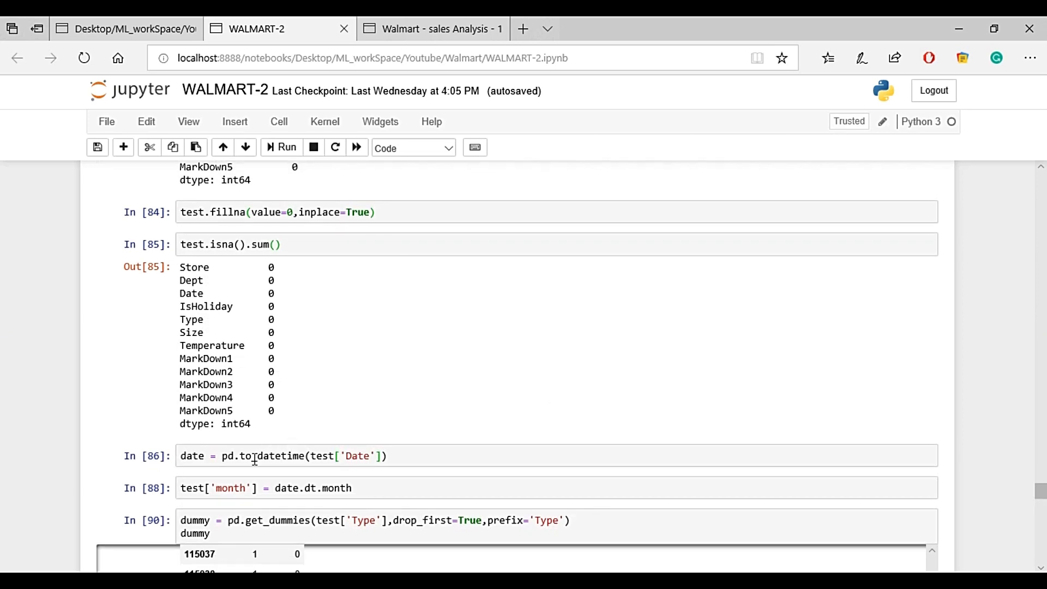
{"action": "mouse_move", "coordinate": [349, 456]}
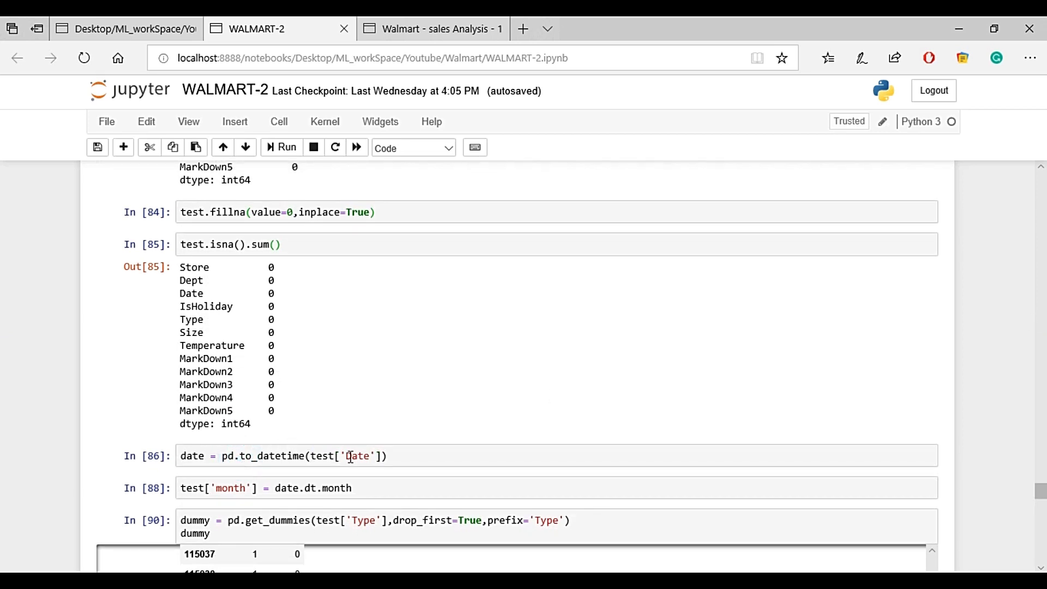
{"action": "scroll", "scroll_direction": "down", "scroll_amount": 3}
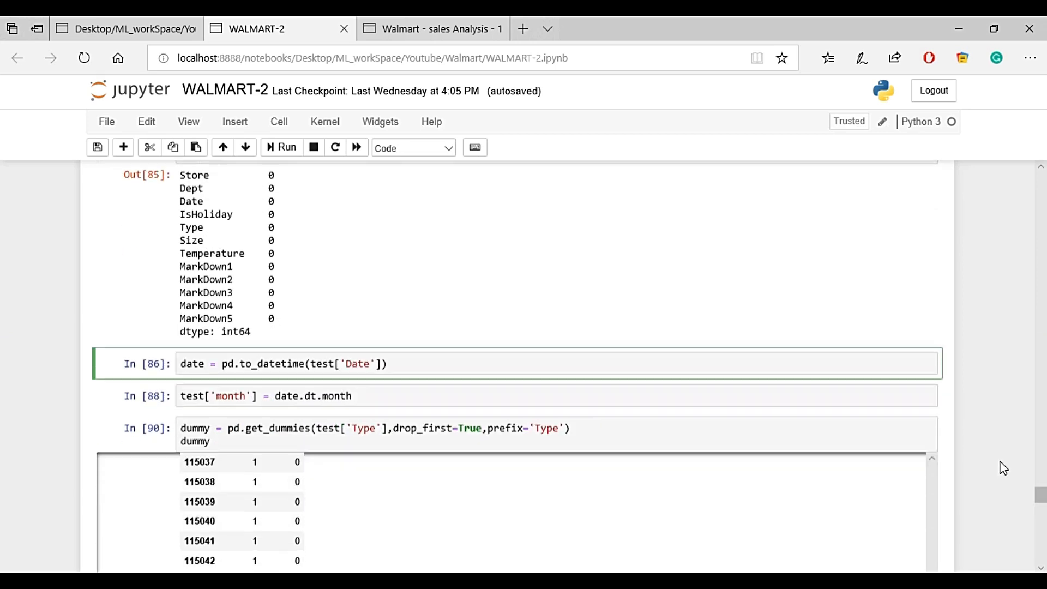
{"action": "scroll", "scroll_direction": "down", "scroll_amount": 3}
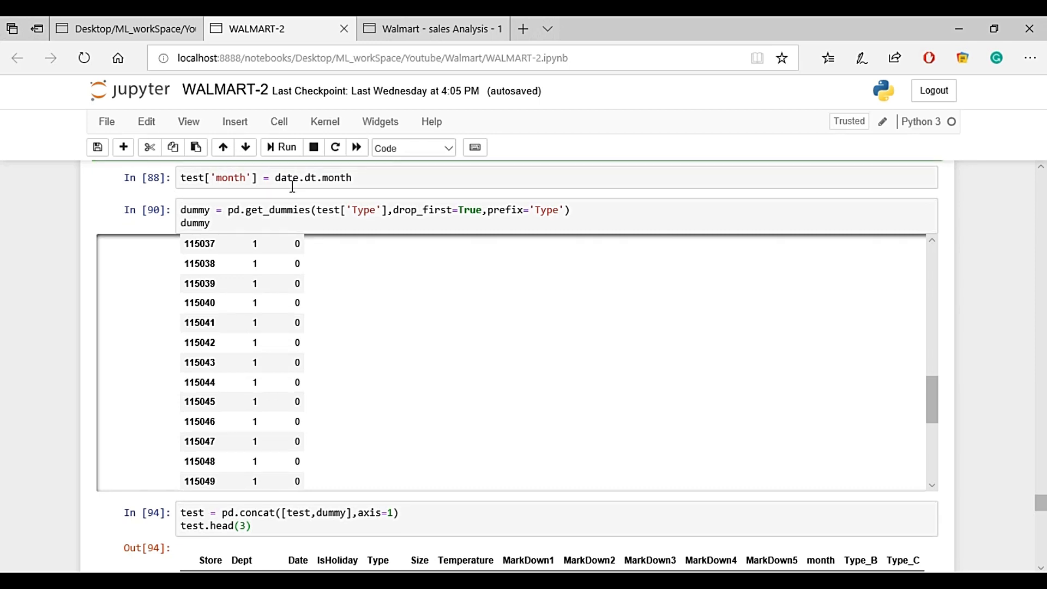
{"action": "scroll", "scroll_direction": "down", "scroll_amount": 3}
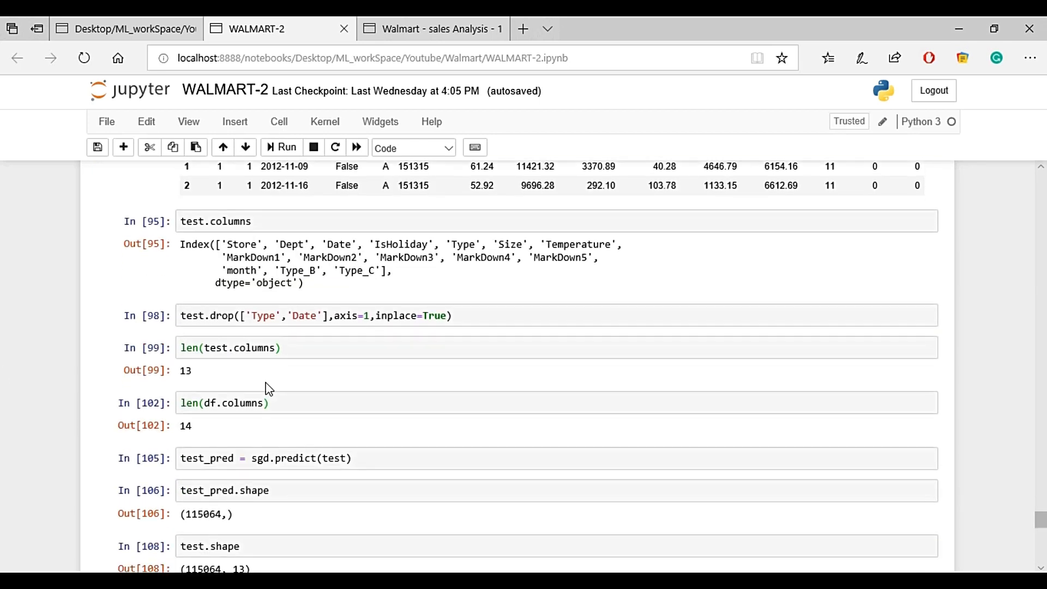
{"action": "scroll", "scroll_direction": "down", "scroll_amount": 3}
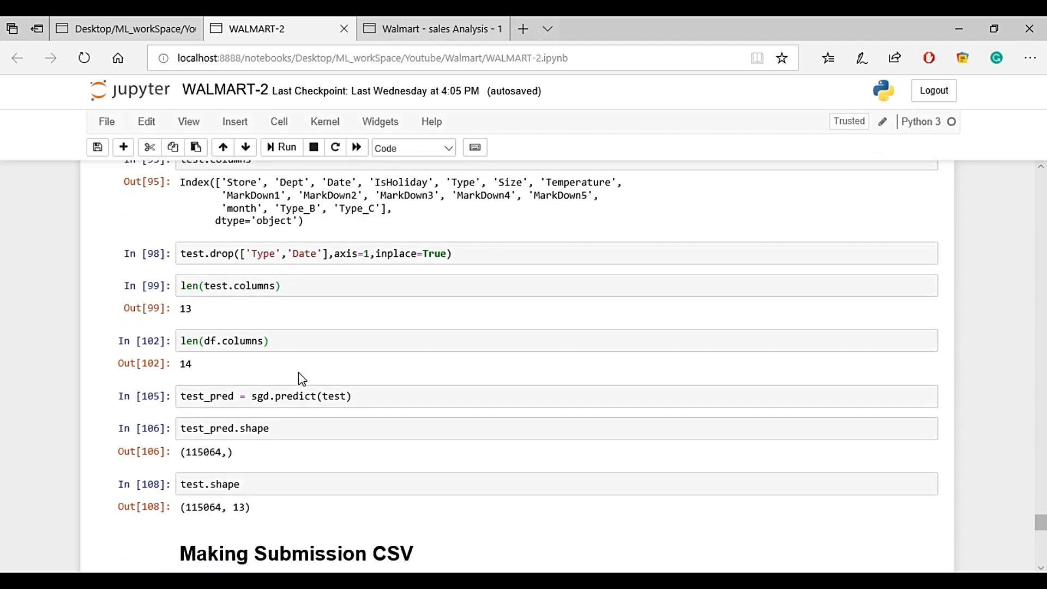
{"action": "scroll", "scroll_direction": "down", "scroll_amount": 3}
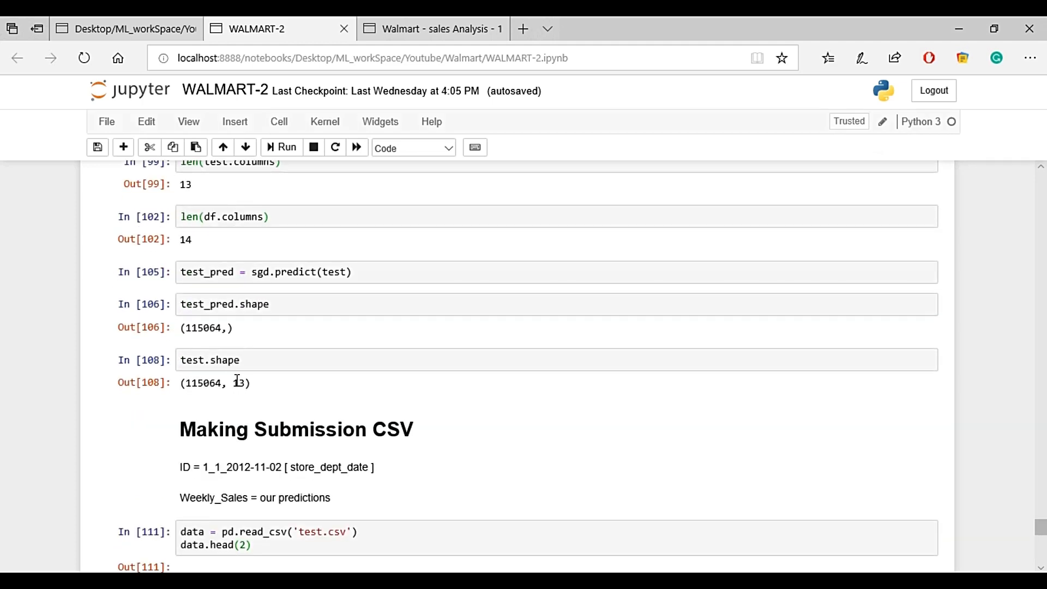
{"action": "scroll", "scroll_direction": "up", "scroll_amount": 3}
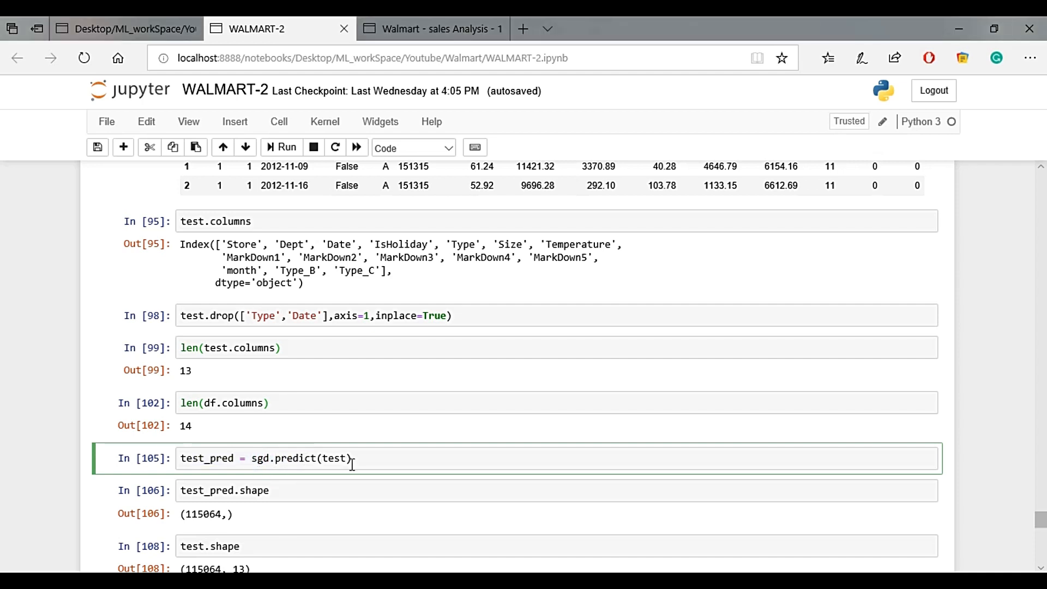
{"action": "scroll", "scroll_direction": "down", "scroll_amount": 3}
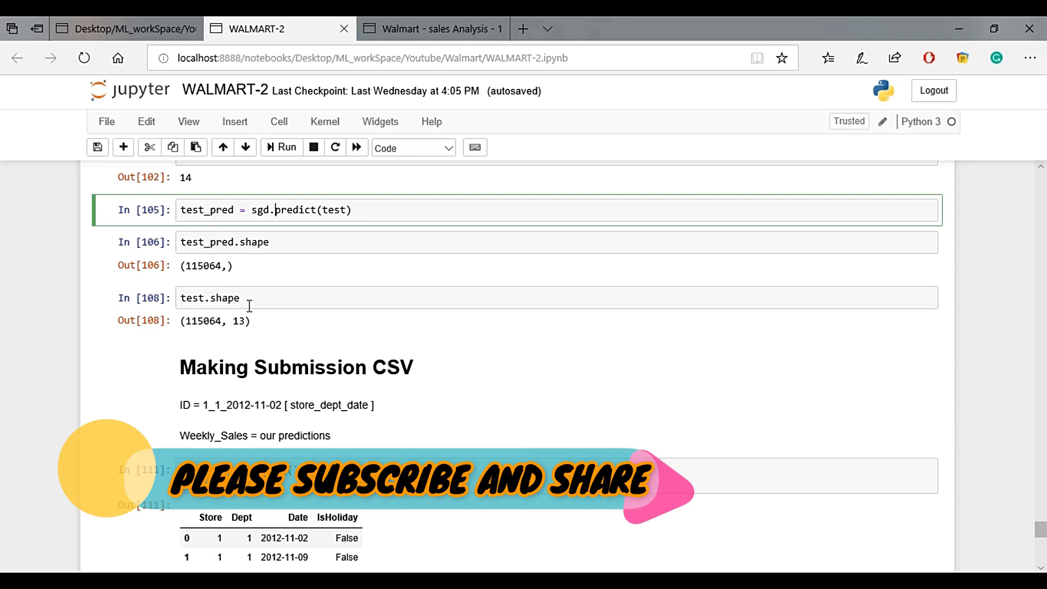
{"action": "scroll", "scroll_direction": "down", "scroll_amount": 3}
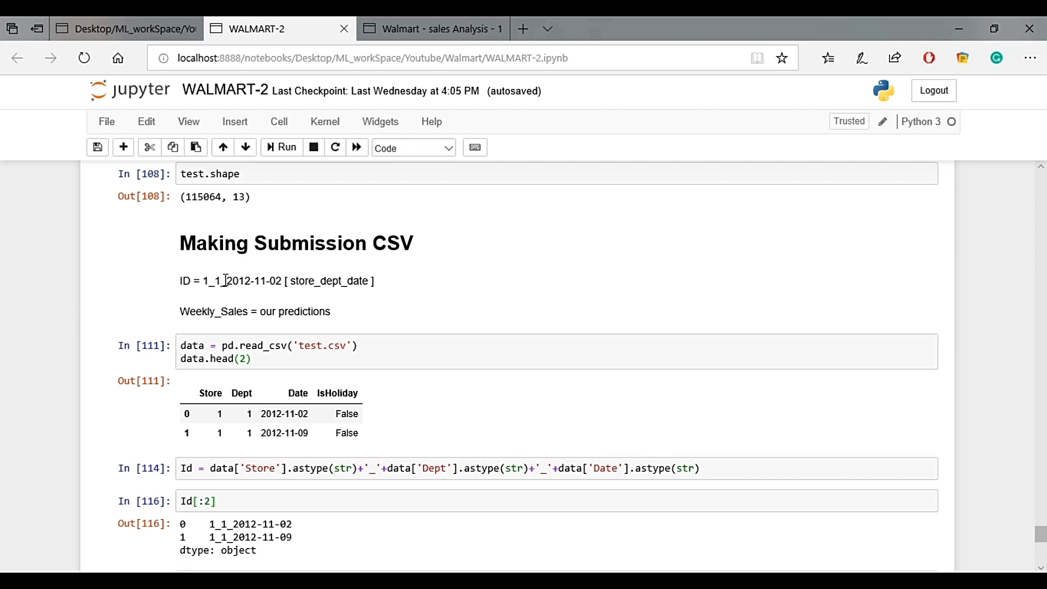
{"action": "mouse_move", "coordinate": [184, 460]}
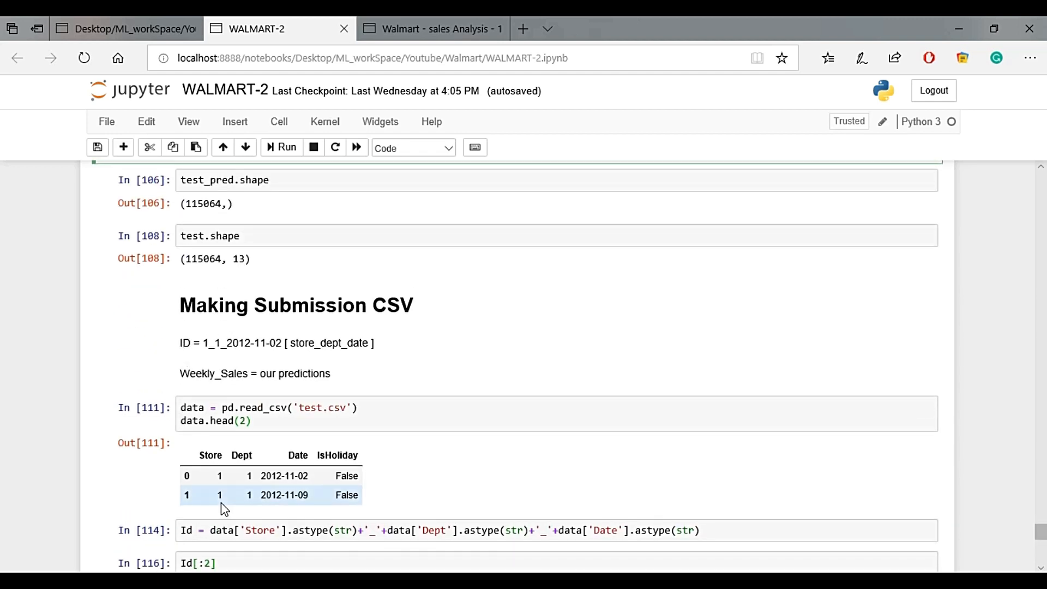
{"action": "left_click", "coordinate": [180, 342]}
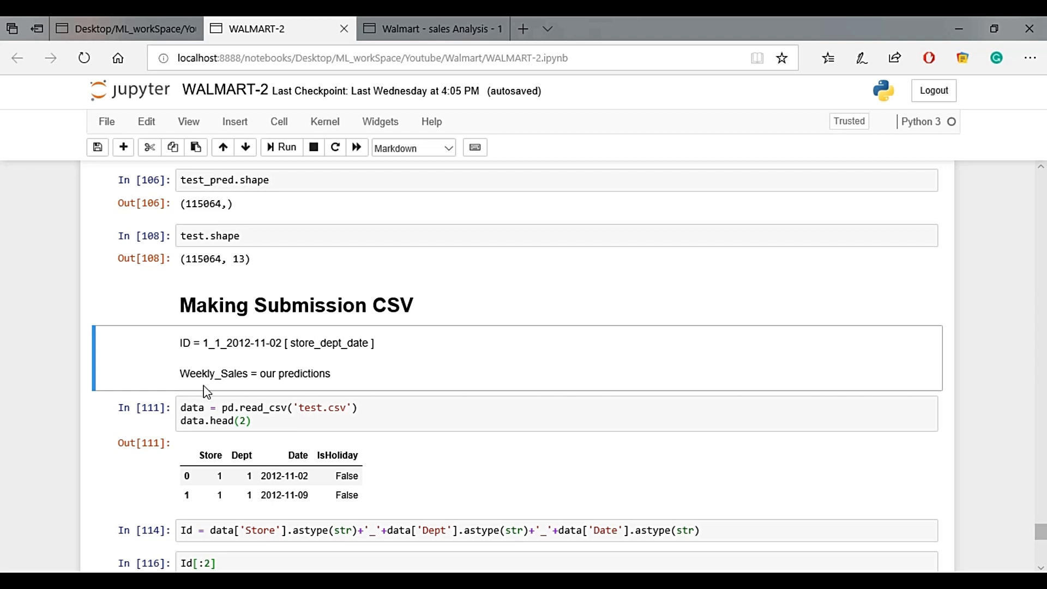
{"action": "mouse_move", "coordinate": [185, 342]}
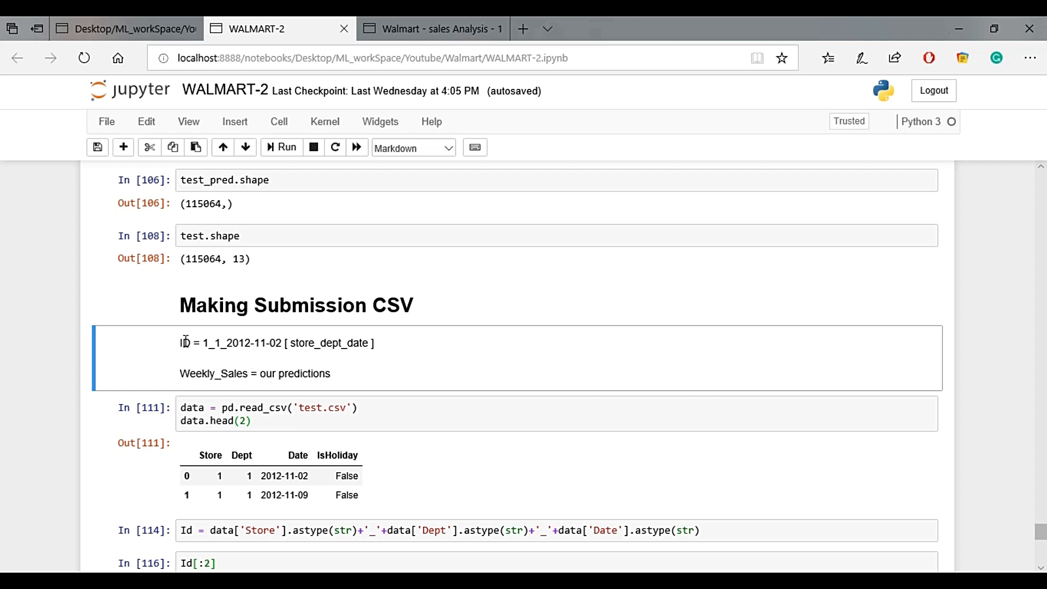
{"action": "mouse_move", "coordinate": [212, 369]}
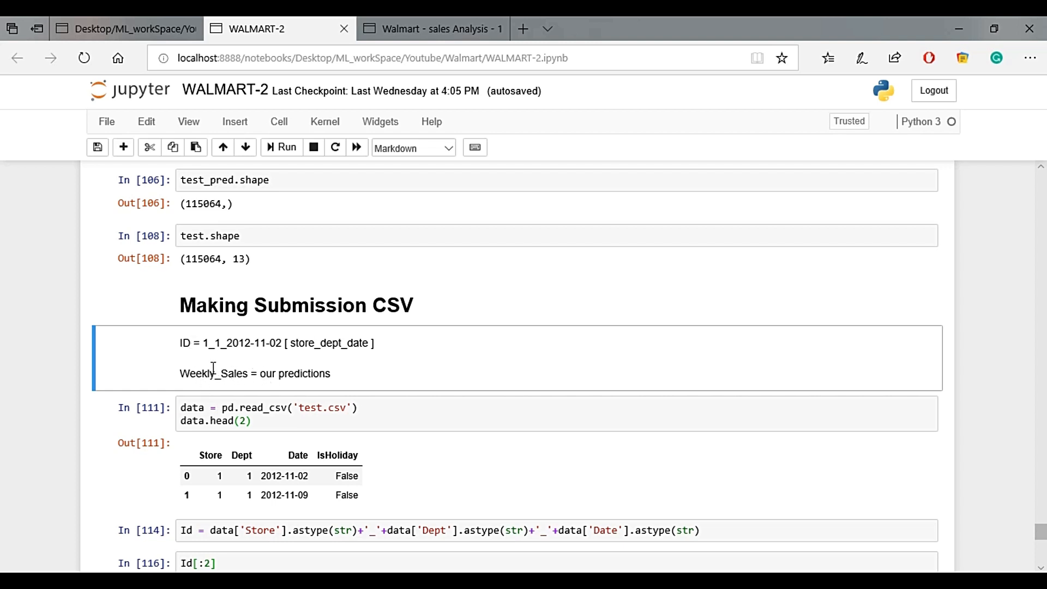
{"action": "mouse_move", "coordinate": [205, 343]}
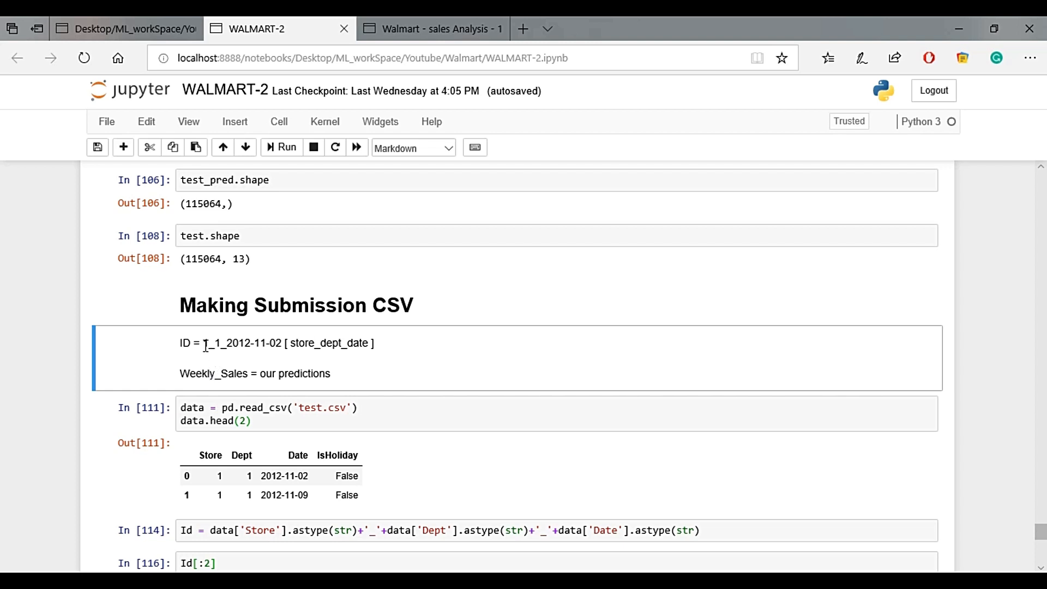
{"action": "left_click_drag", "start_coordinate": [204, 342], "coordinate": [265, 343]}
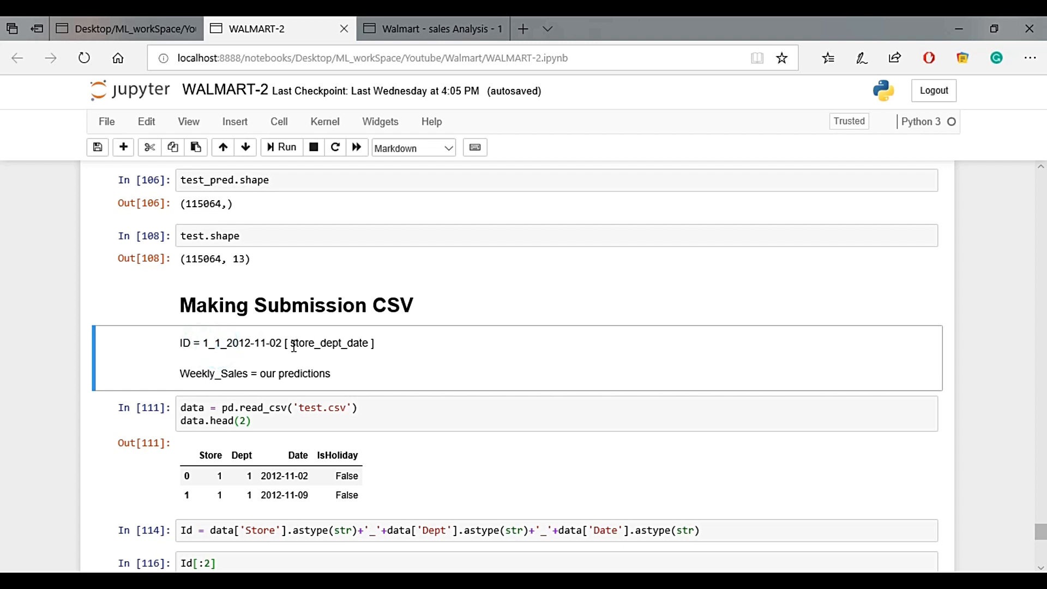
{"action": "mouse_move", "coordinate": [218, 343]}
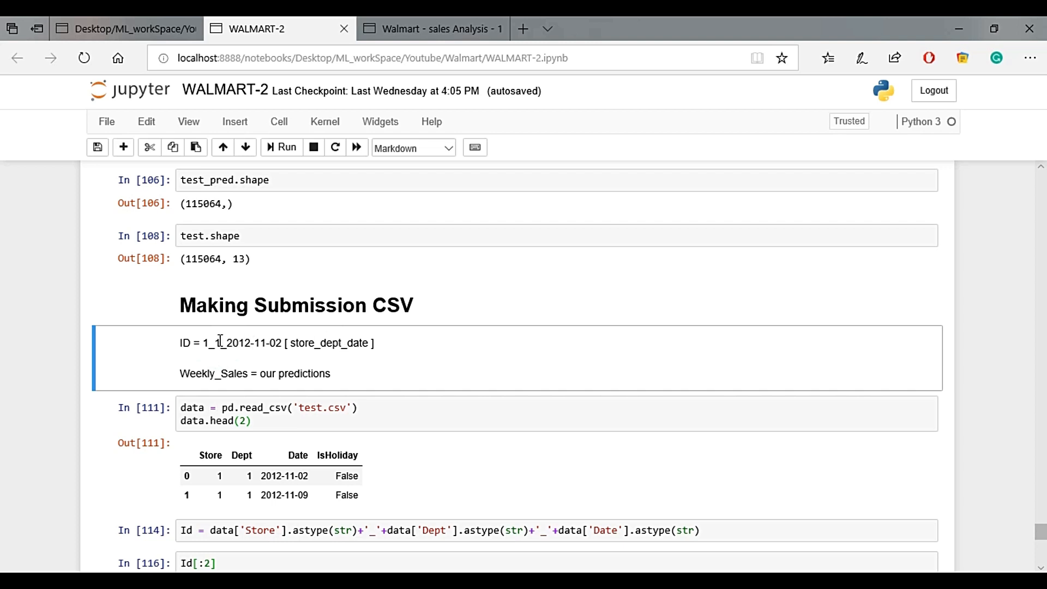
{"action": "left_click_drag", "start_coordinate": [205, 343], "coordinate": [268, 343]}
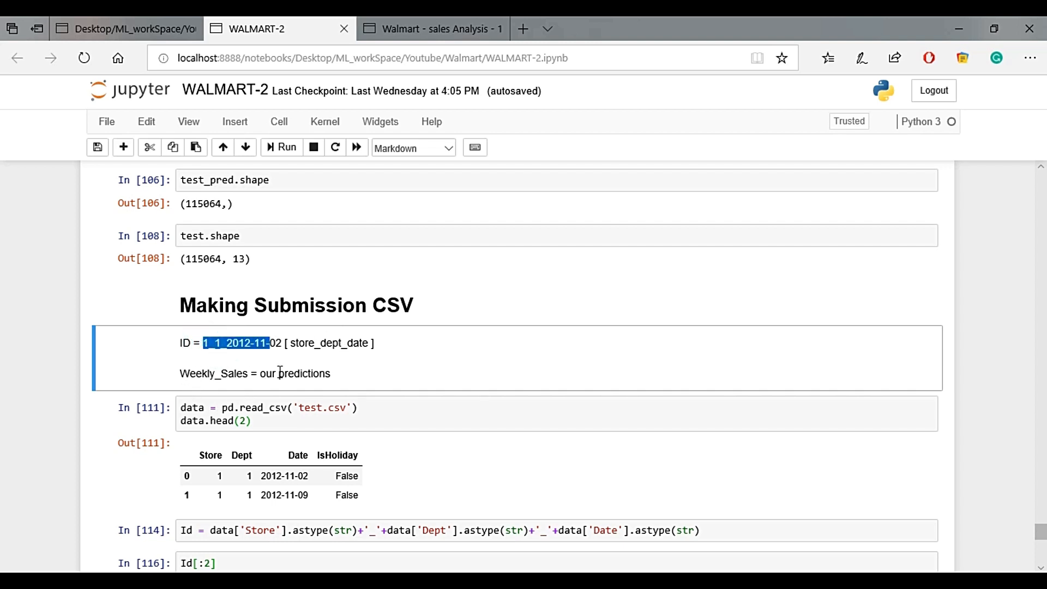
{"action": "left_click", "coordinate": [296, 414]}
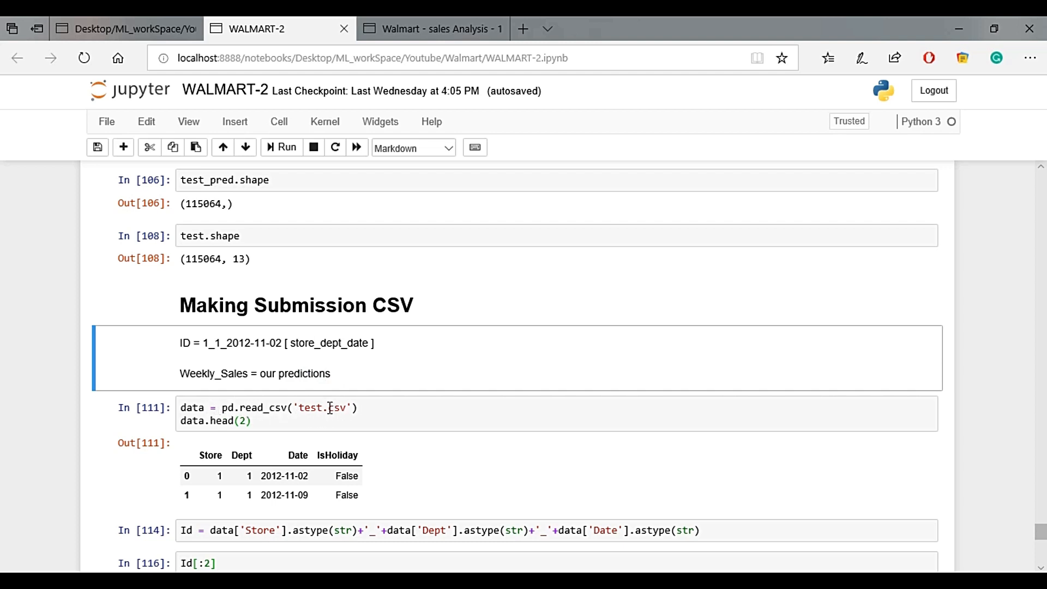
{"action": "scroll", "scroll_direction": "down", "scroll_amount": 3}
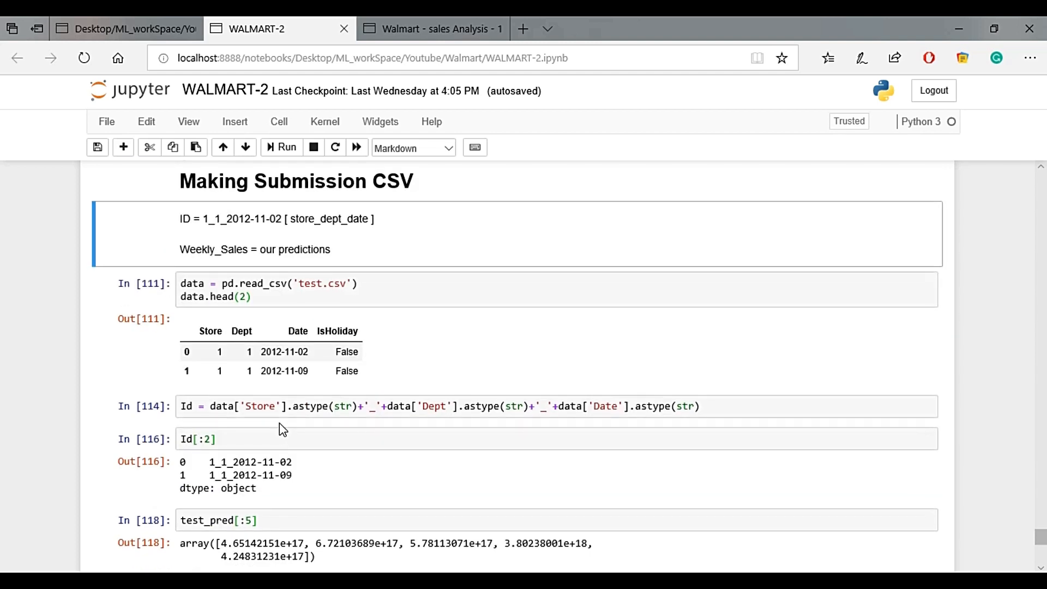
{"action": "mouse_move", "coordinate": [239, 236]}
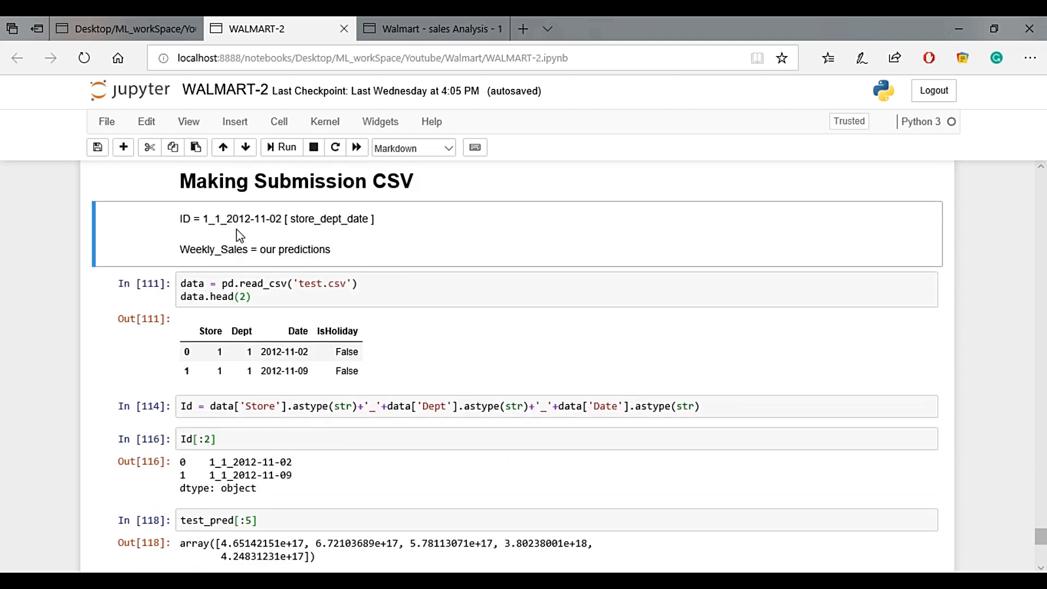
{"action": "mouse_move", "coordinate": [281, 218]}
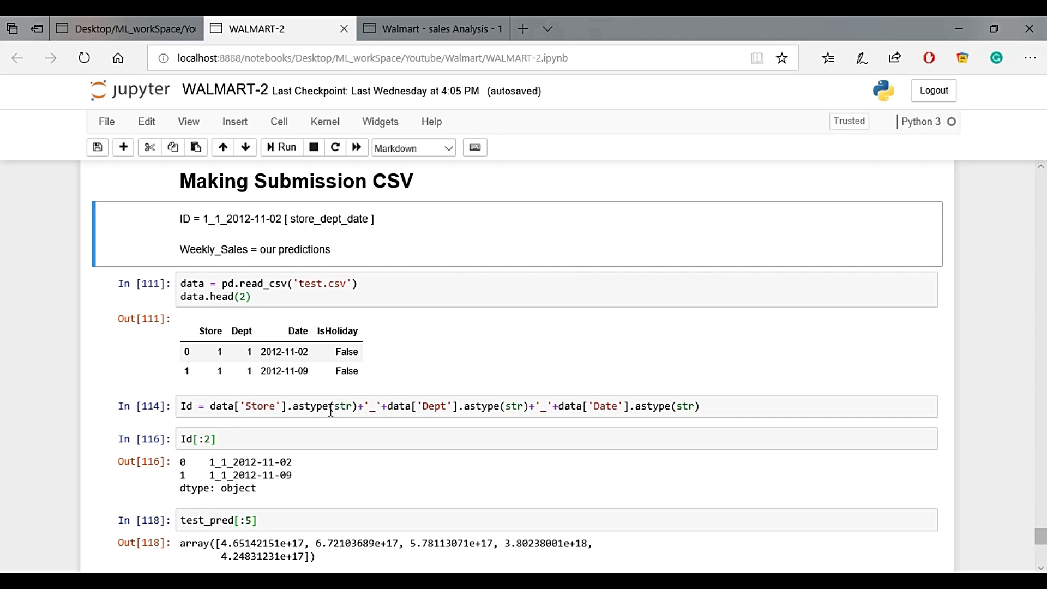
{"action": "mouse_move", "coordinate": [312, 408]}
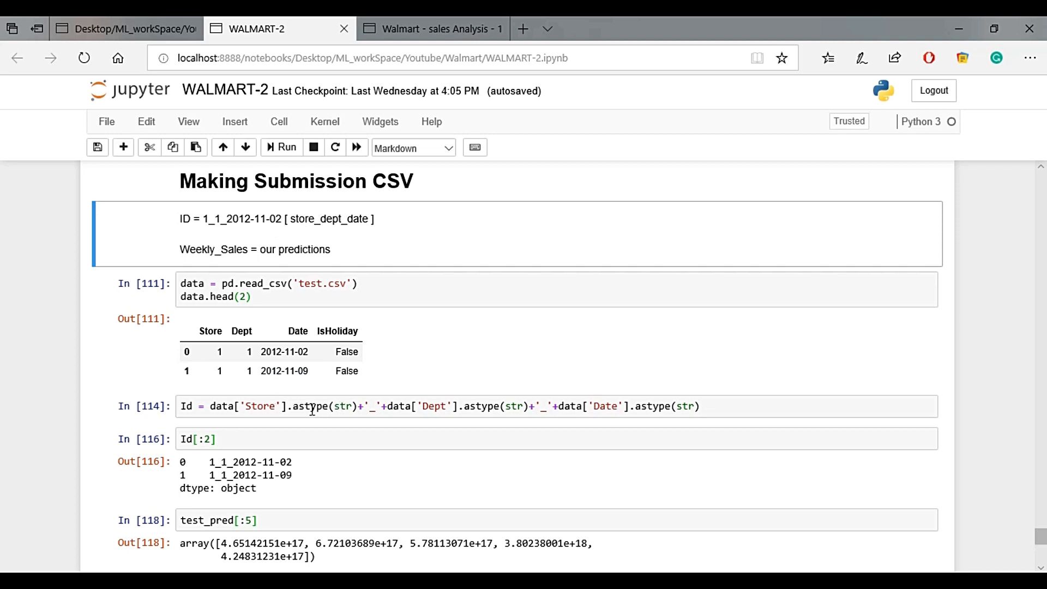
{"action": "mouse_move", "coordinate": [318, 243]}
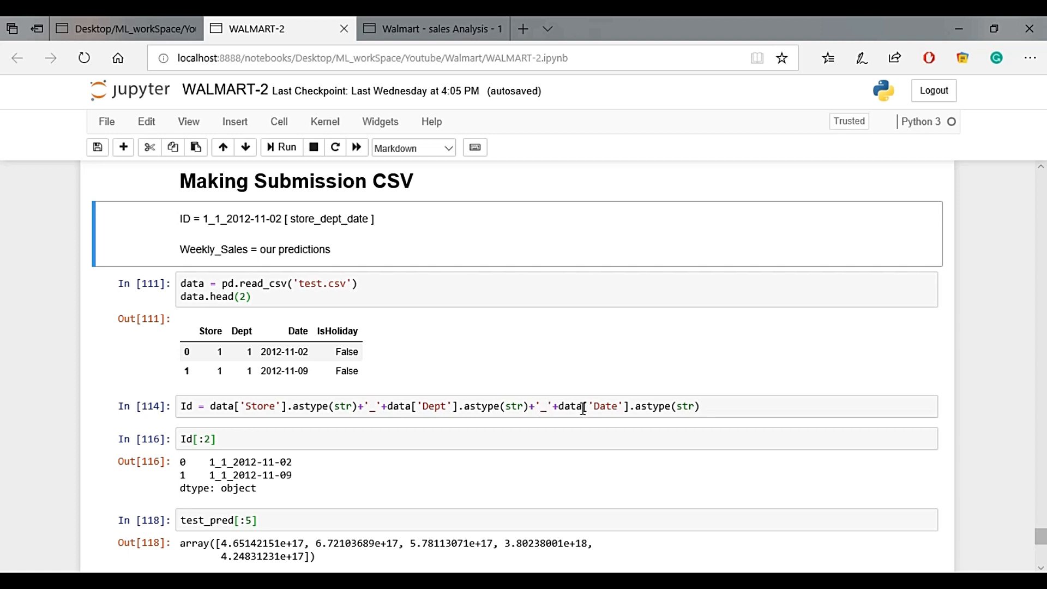
{"action": "mouse_move", "coordinate": [609, 406]}
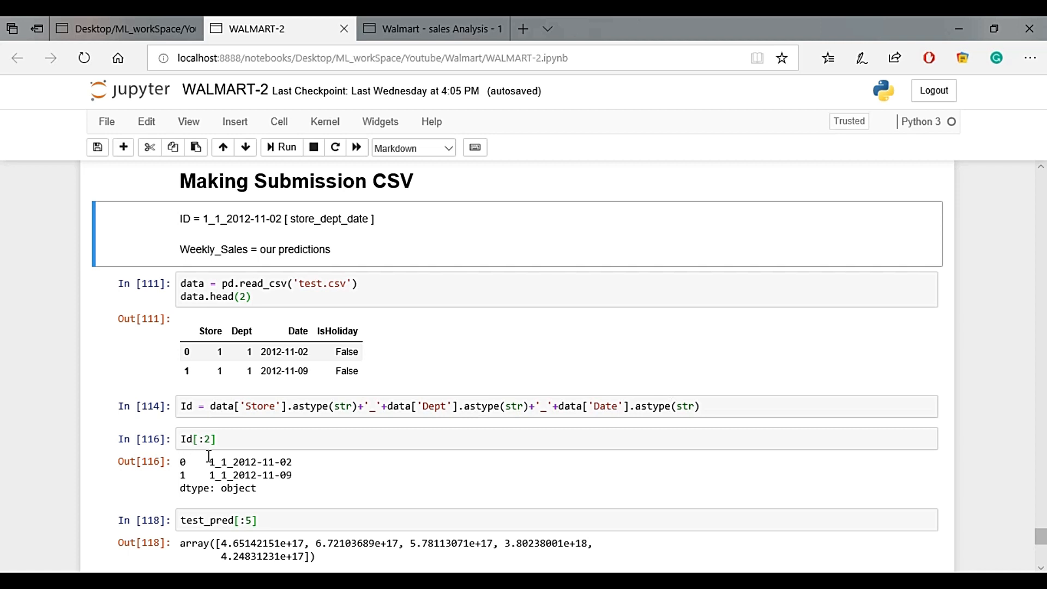
{"action": "mouse_move", "coordinate": [238, 443]}
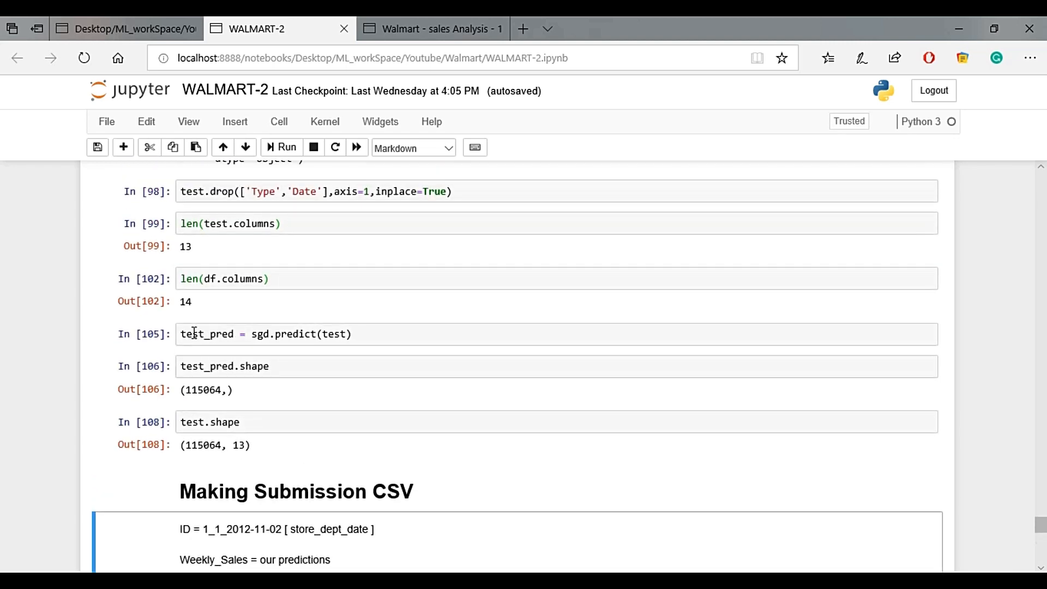
{"action": "scroll", "scroll_direction": "down", "scroll_amount": 3}
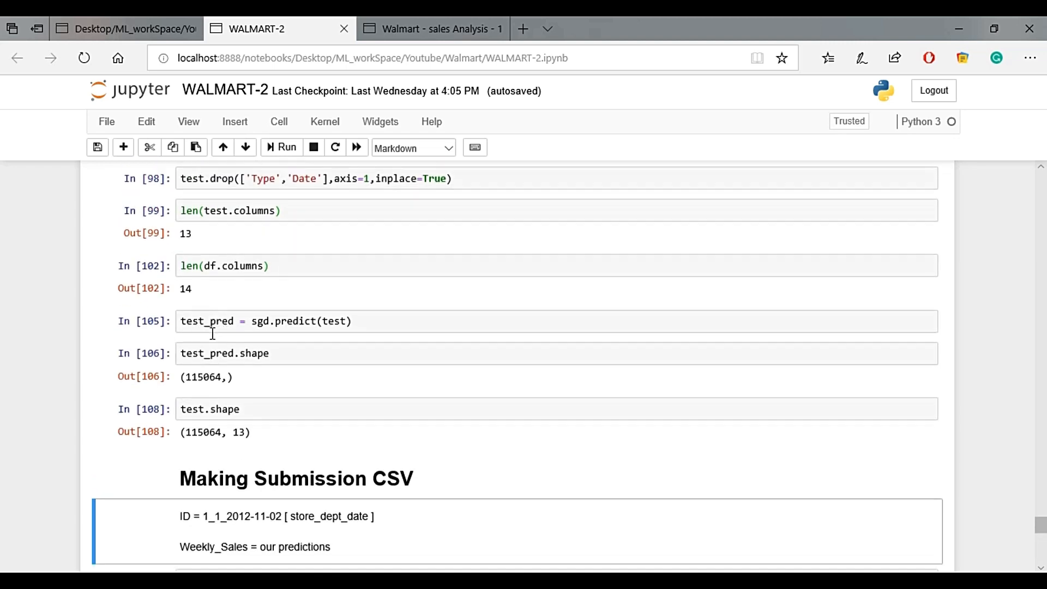
{"action": "scroll", "scroll_direction": "down", "scroll_amount": 3}
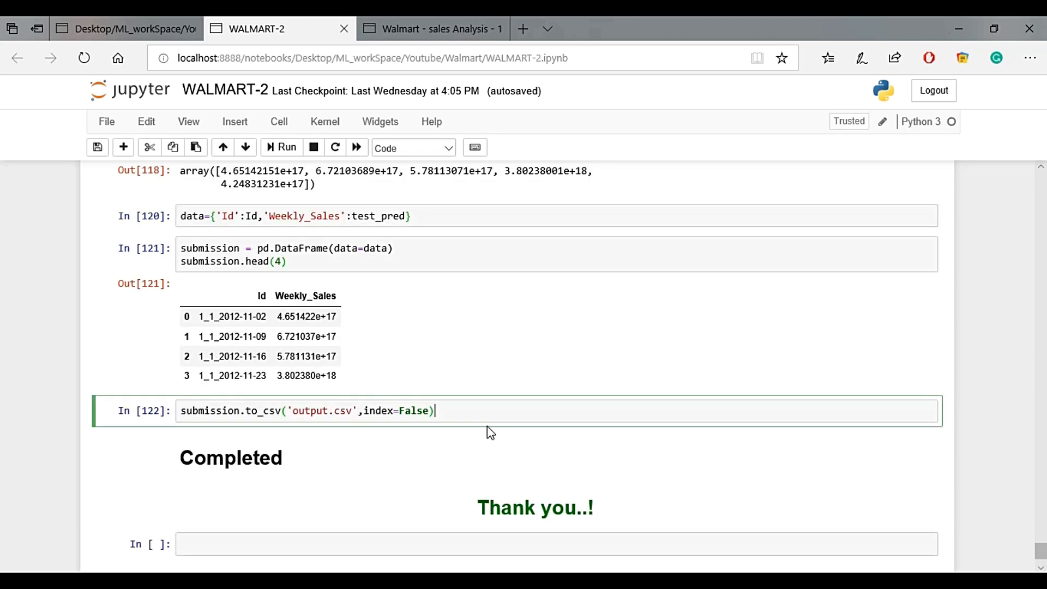
{"action": "mouse_move", "coordinate": [364, 445]}
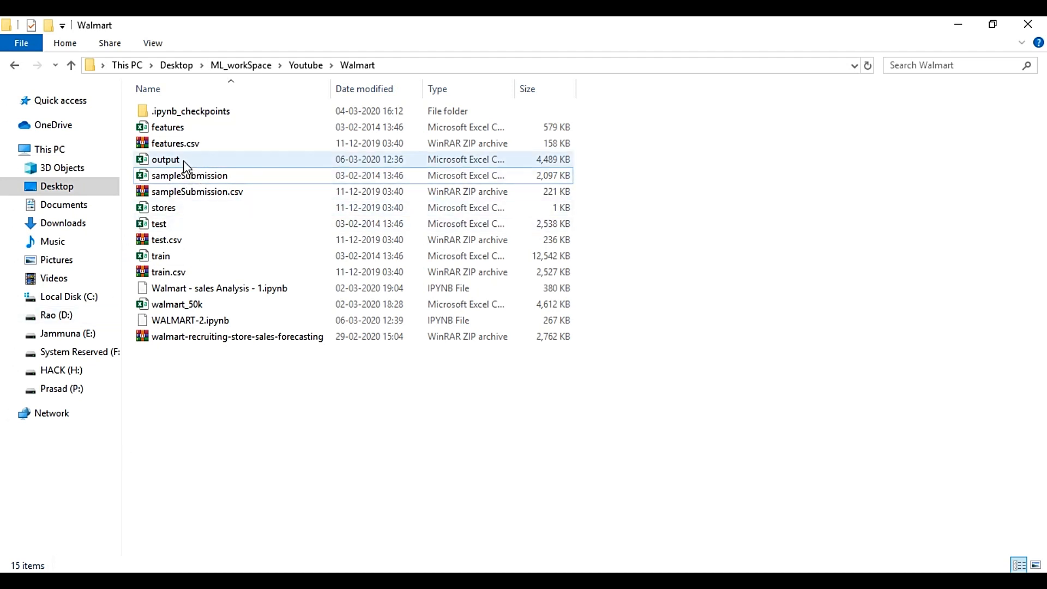
Step: Select output.csv (about 4,489 KB) in the Walmart project folder
{"action": "left_click", "coordinate": [165, 159]}
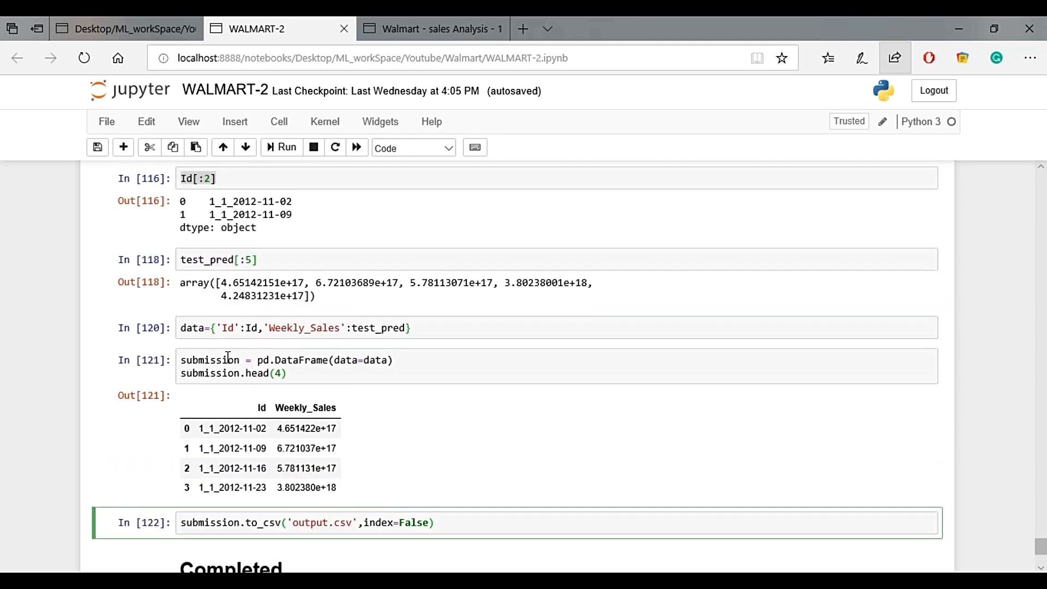
Step: Scroll to the submission DataFrame, output.csv save cell and closing remarks
{"action": "scroll", "scroll_direction": "down", "scroll_amount": 3}
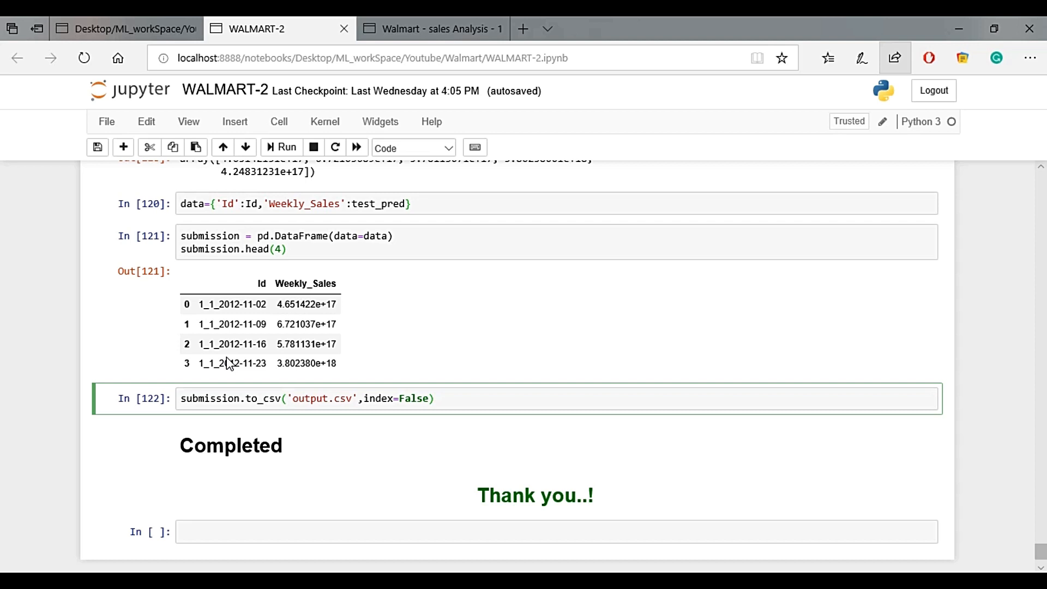
{"action": "mouse_move", "coordinate": [421, 388]}
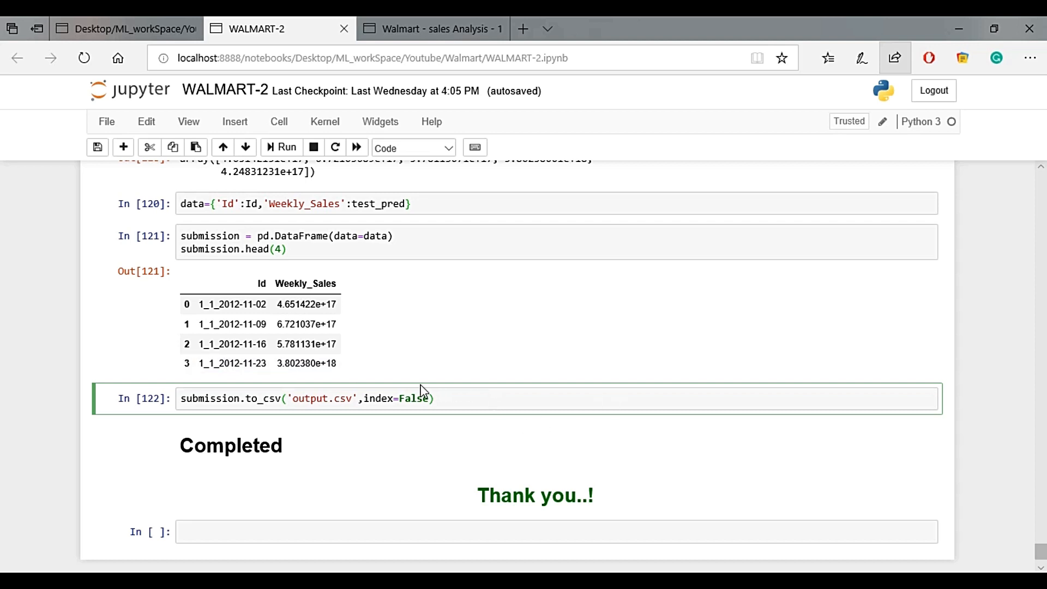